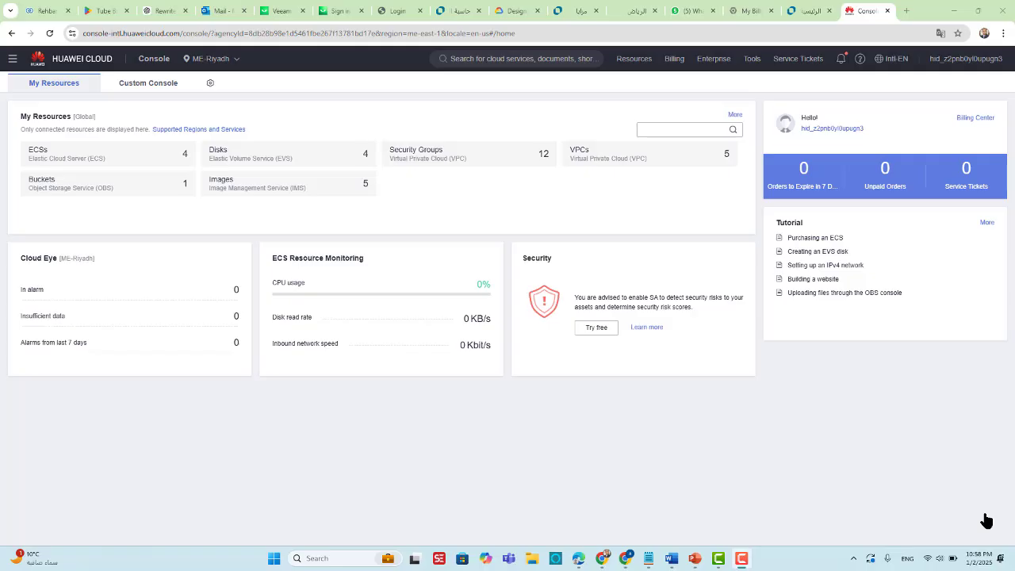
mouse_move(798, 380)
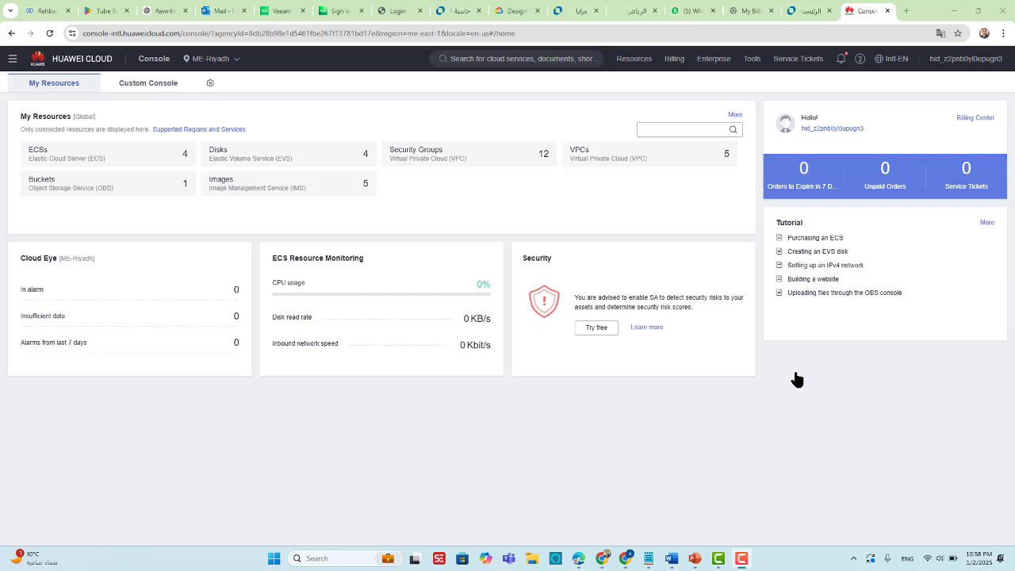
mouse_move(799, 413)
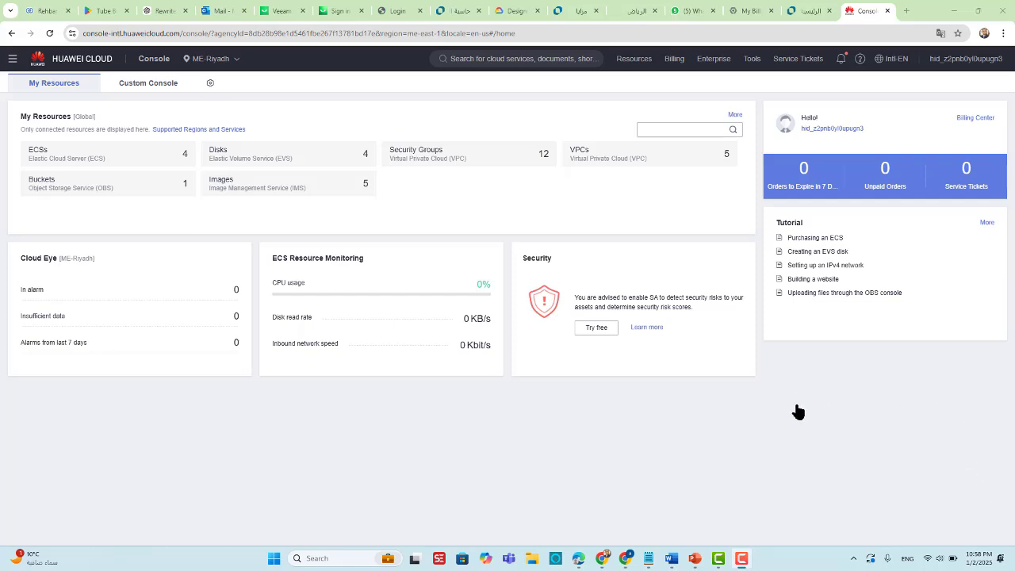
mouse_move(480, 425)
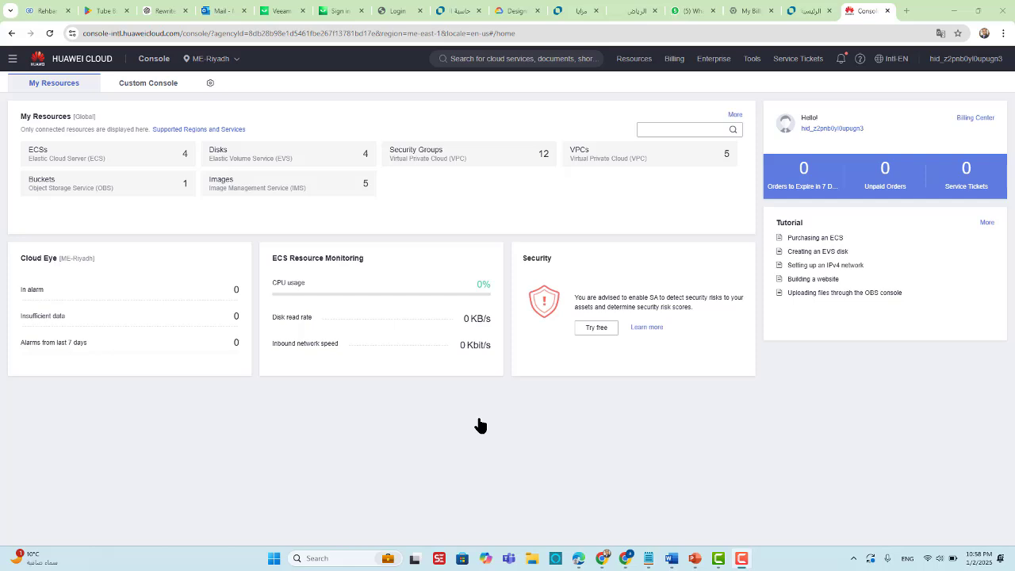
mouse_move(457, 438)
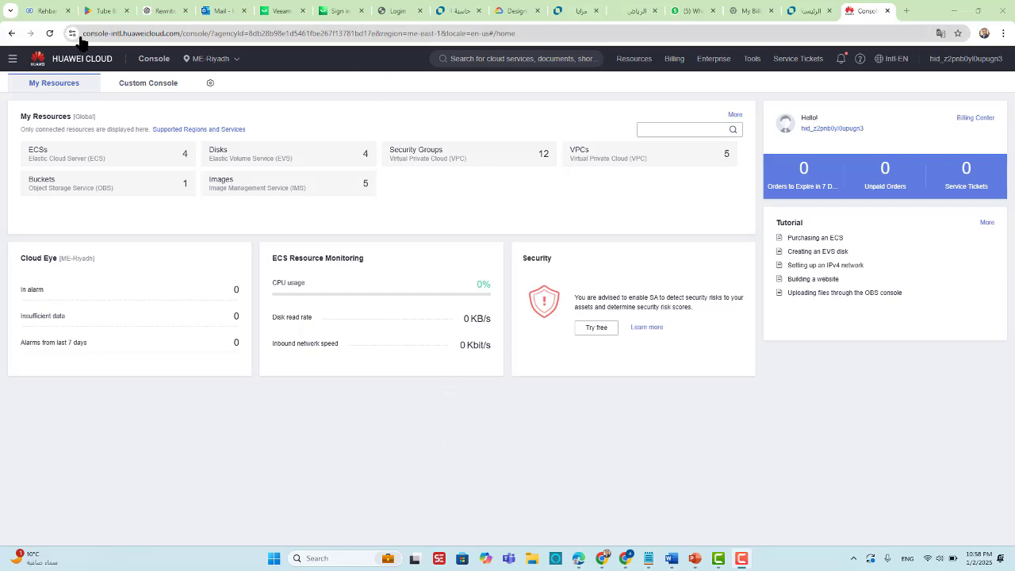
Reach the Elastic Cloud Server list in ME-Riyadh from the service list Favorites
click(12, 58)
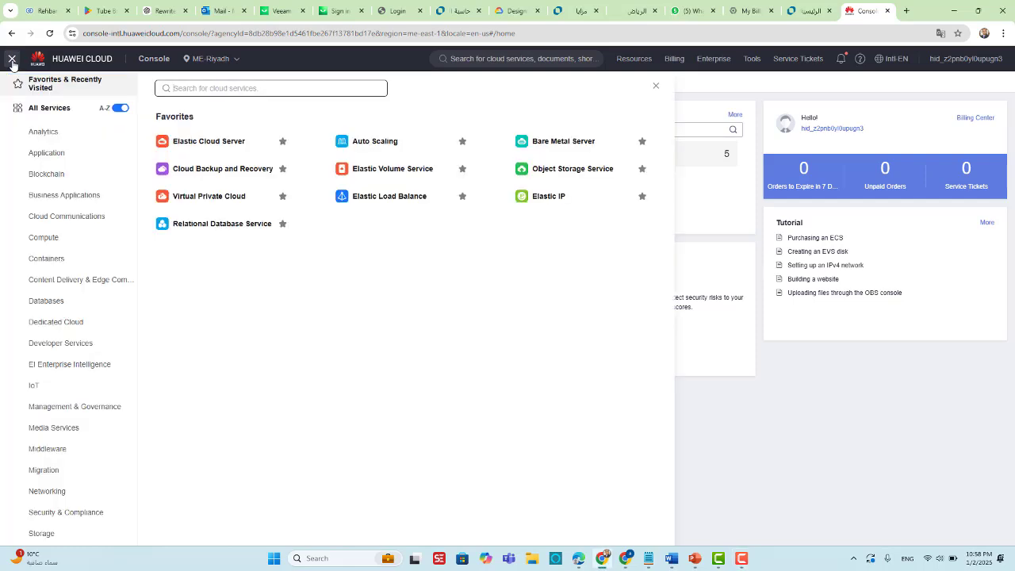
mouse_move(184, 141)
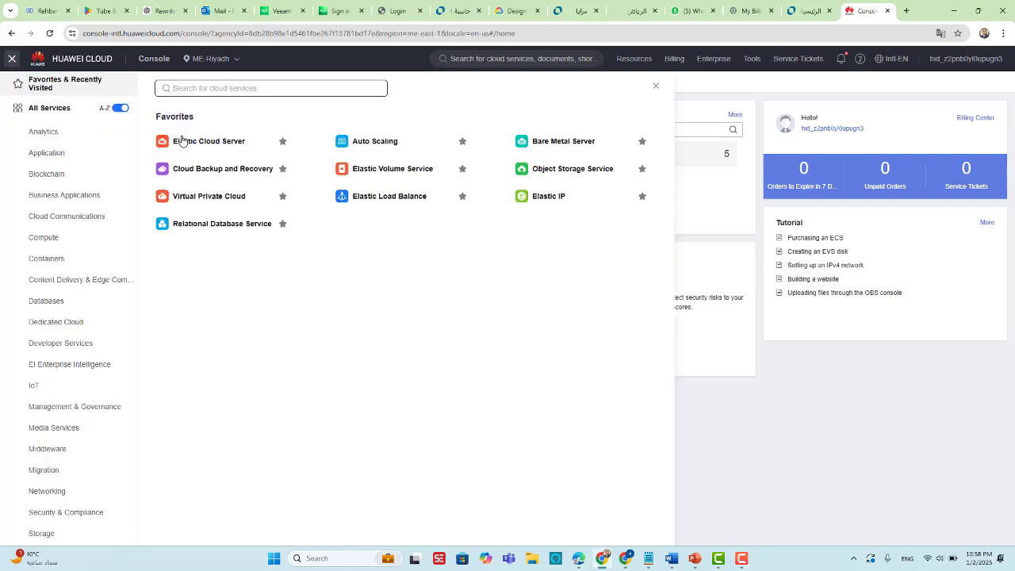
click(209, 141)
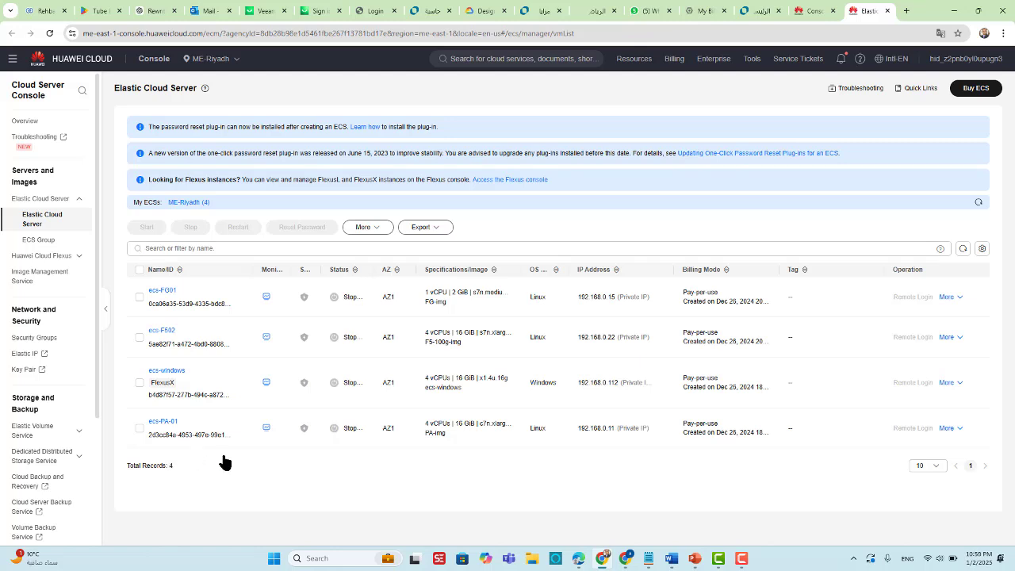
mouse_move(986, 99)
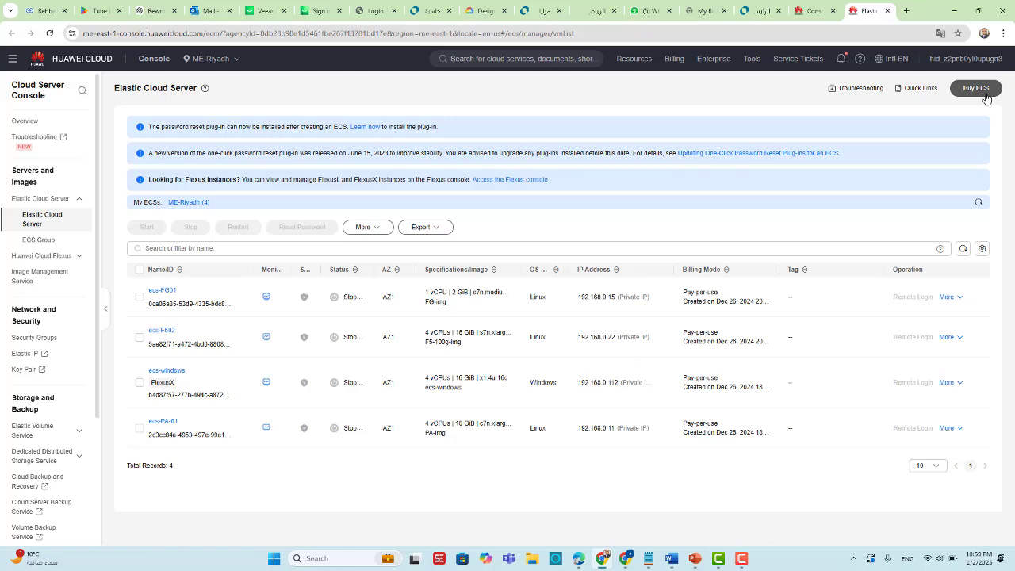
Start a Buy ECS order in ME-Riyadh and set Billing Mode to Pay-per-use
click(977, 89)
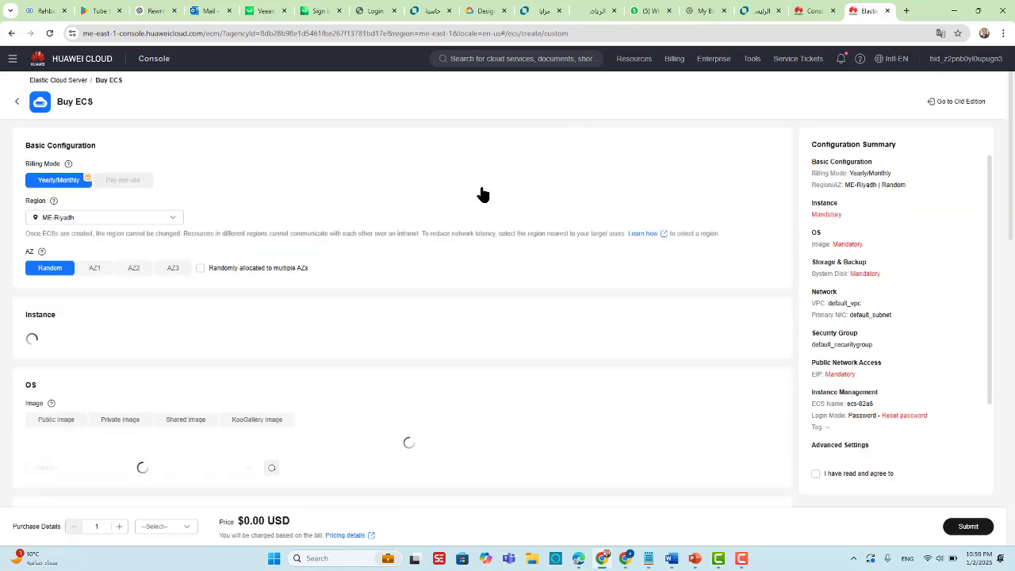
click(56, 418)
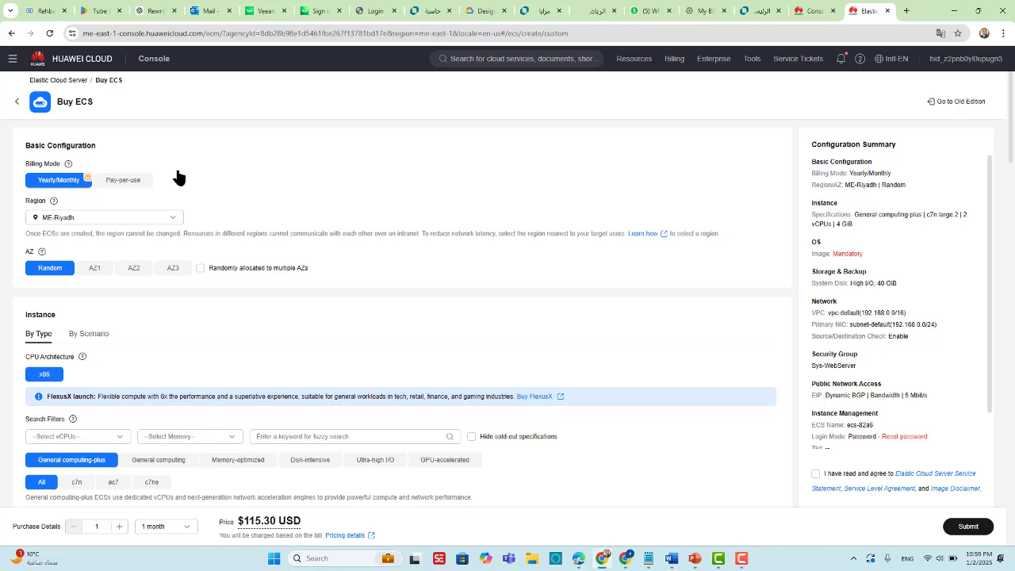
mouse_move(42, 197)
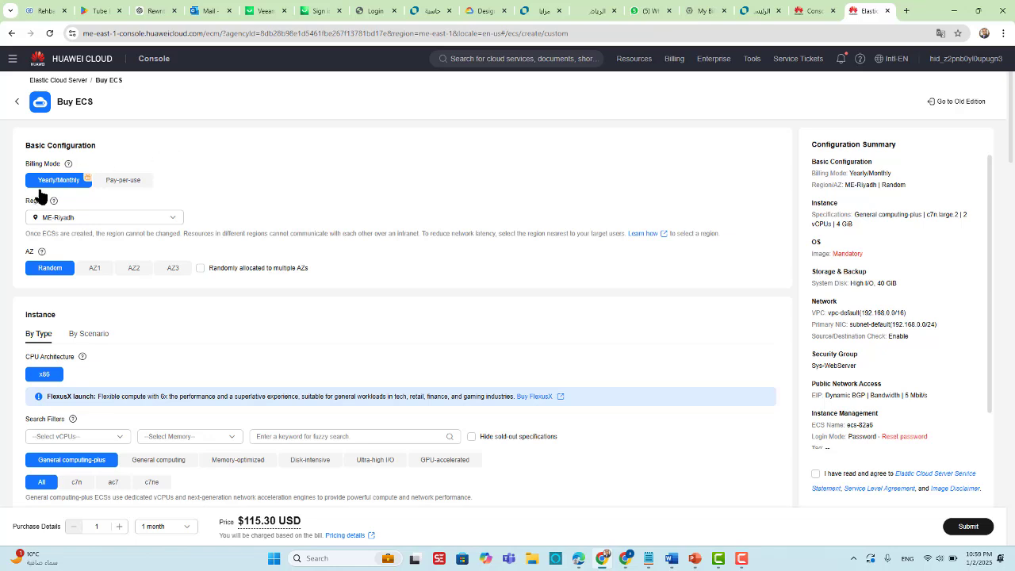
mouse_move(101, 190)
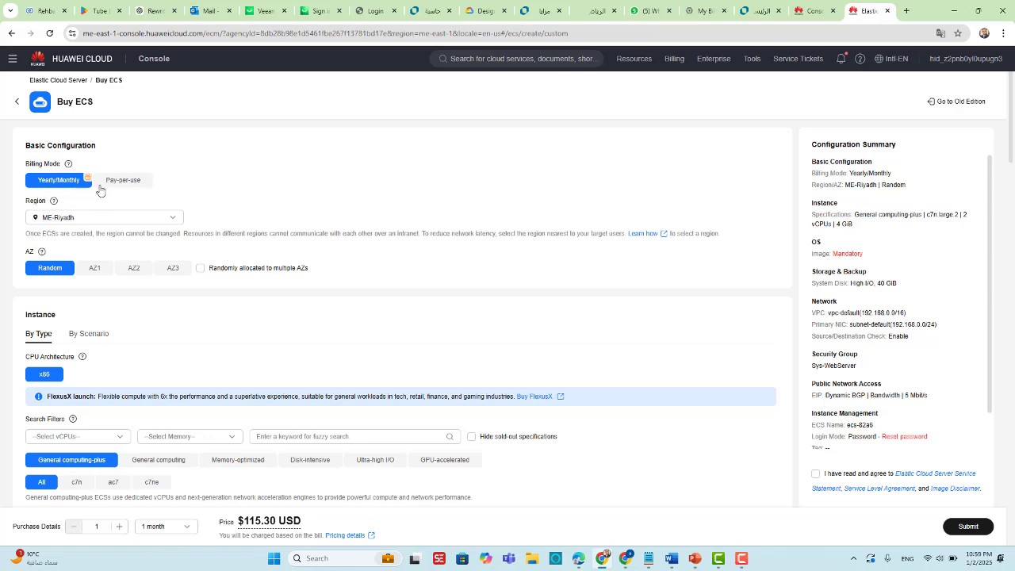
mouse_move(218, 175)
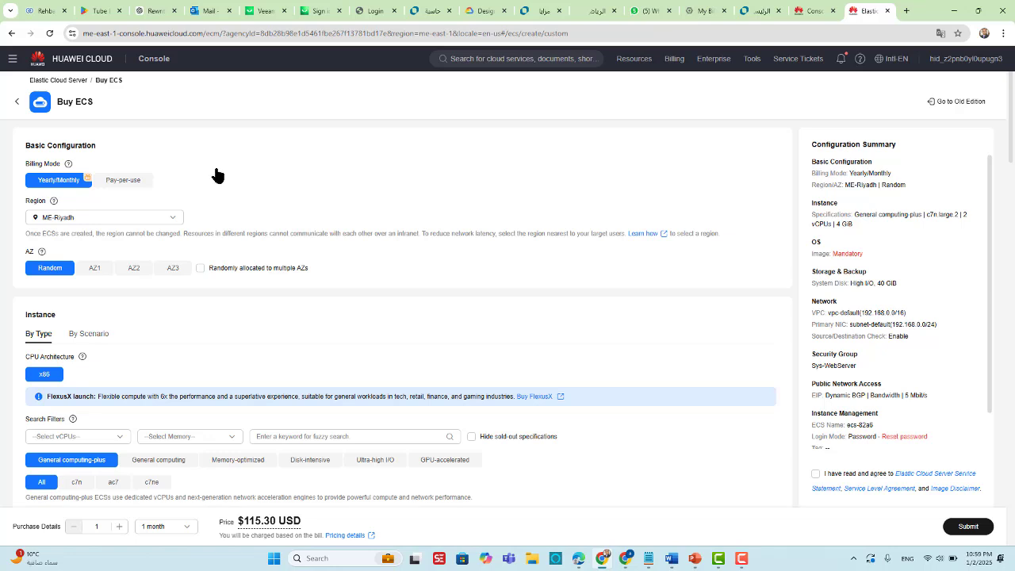
mouse_move(162, 198)
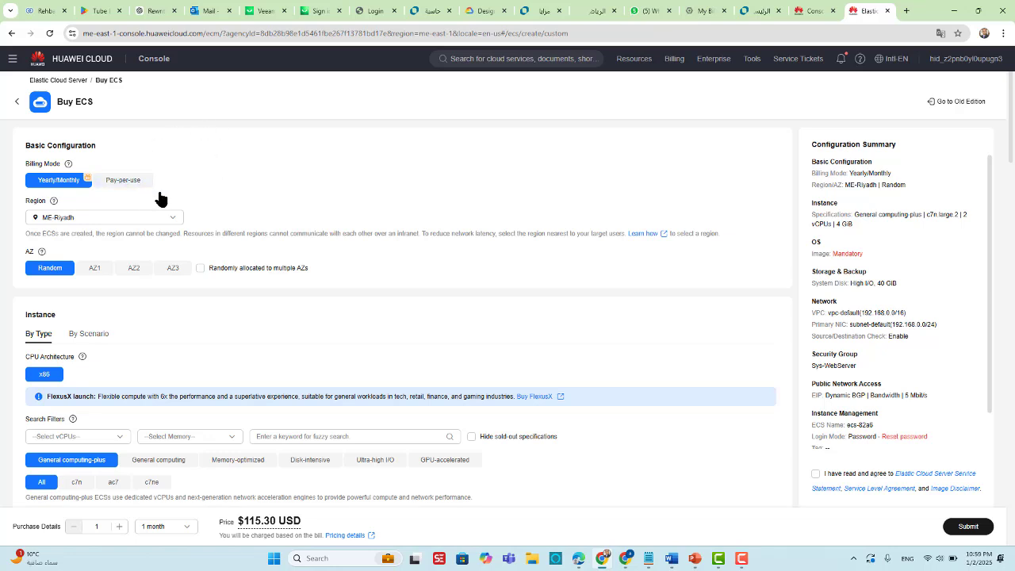
mouse_move(167, 145)
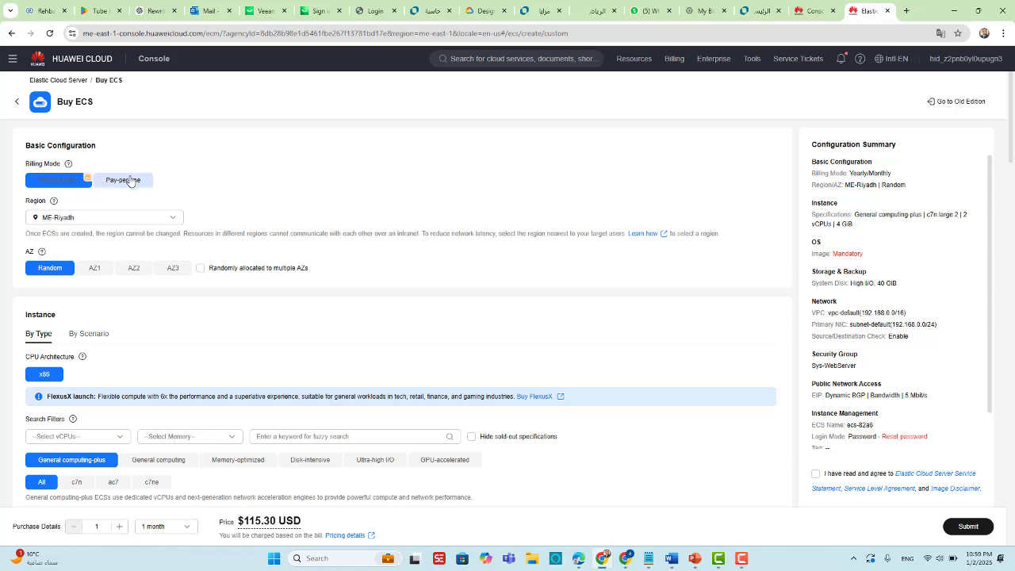
click(123, 180)
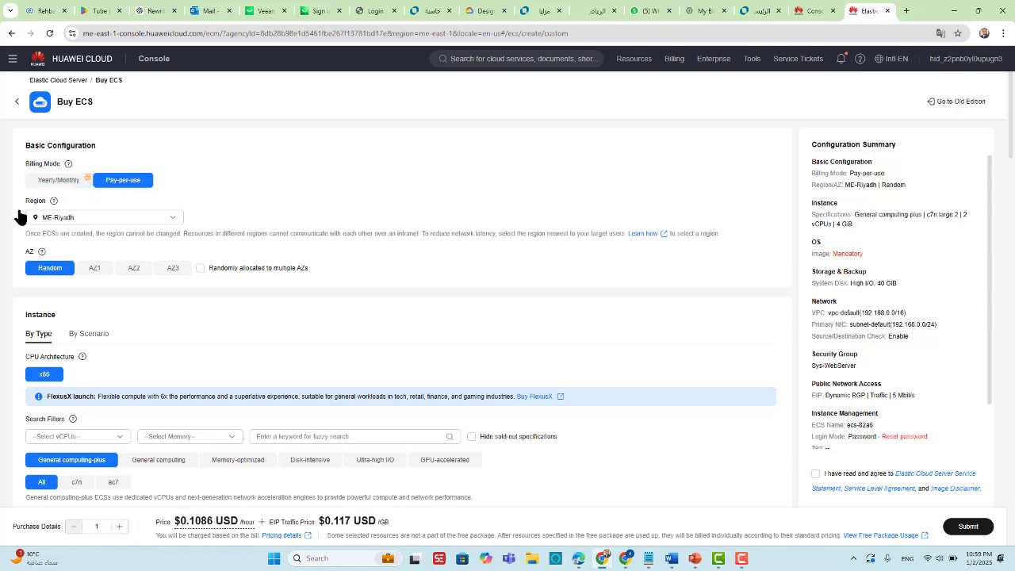
Keep Region ME-Riyadh and place the new ECS in availability zone AZ1
click(103, 215)
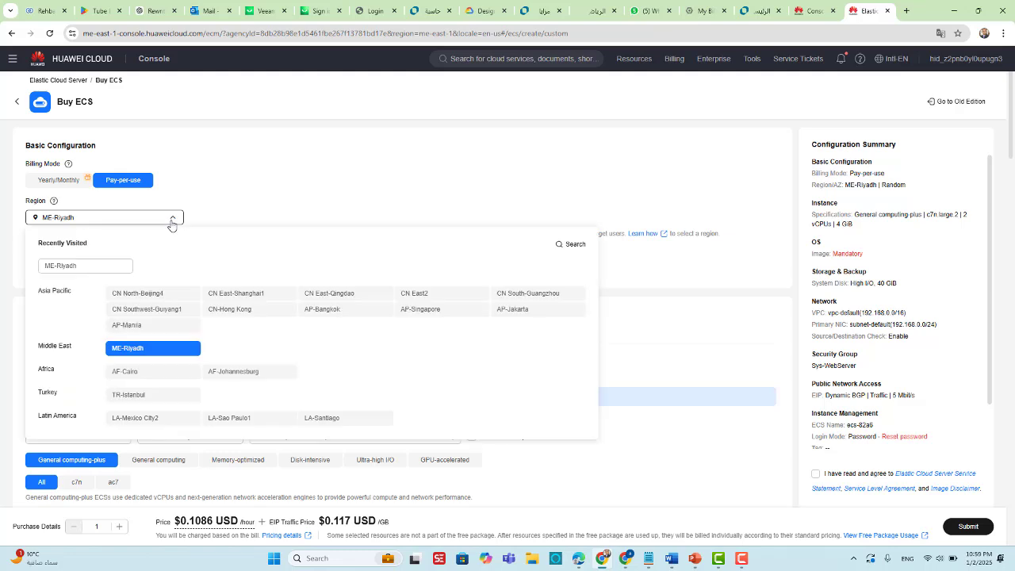
mouse_move(146, 317)
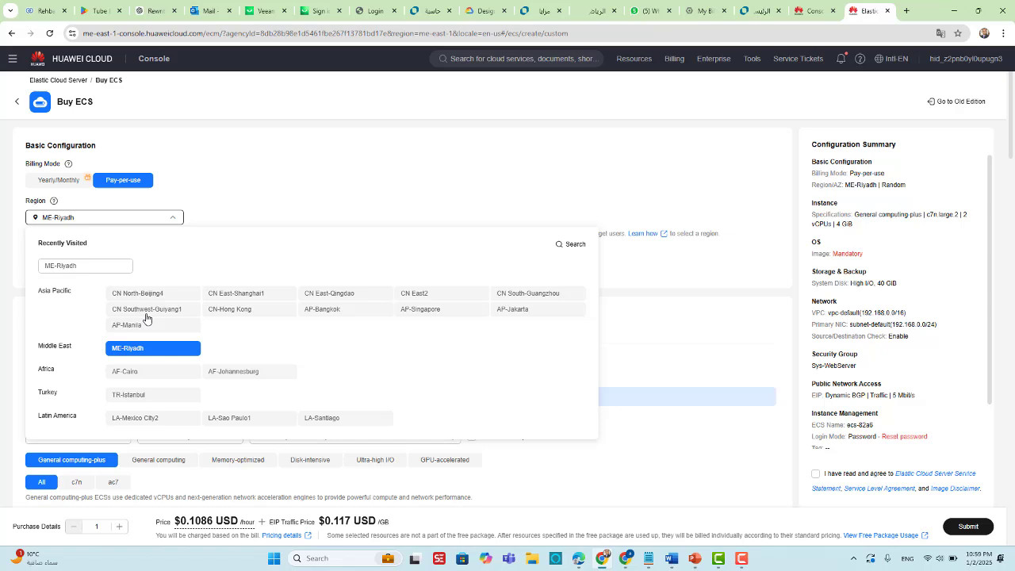
mouse_move(155, 349)
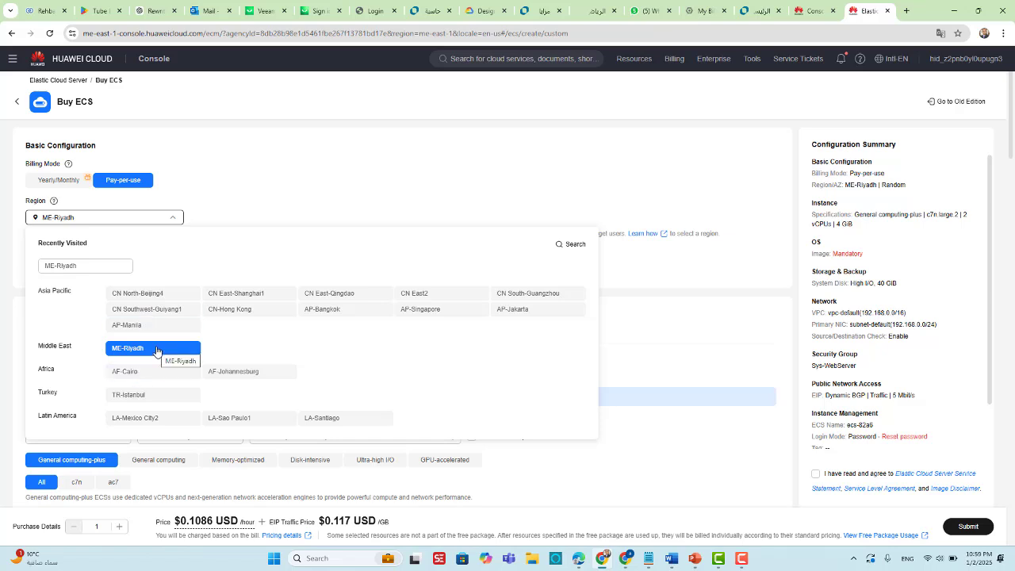
mouse_move(354, 379)
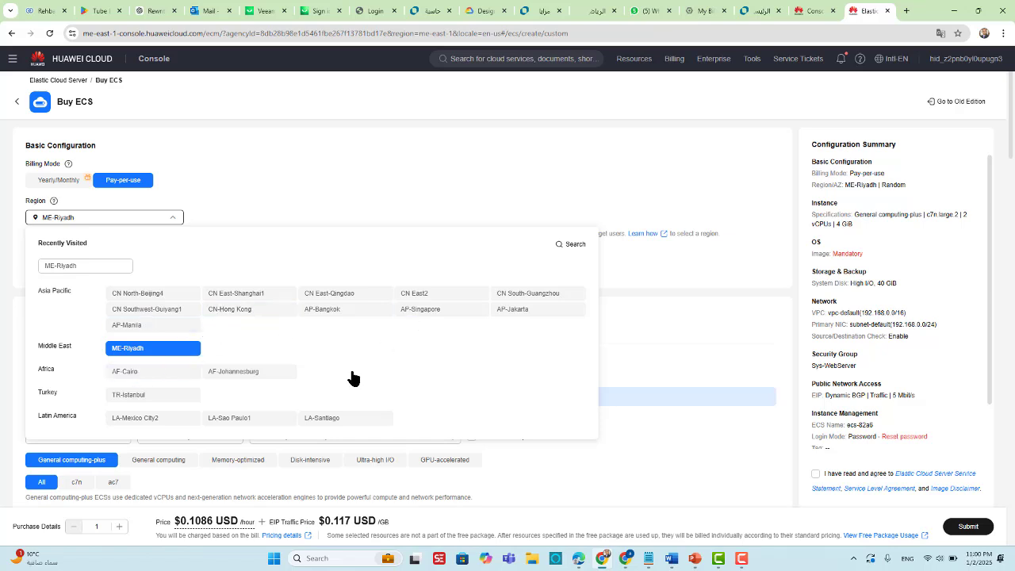
mouse_move(333, 358)
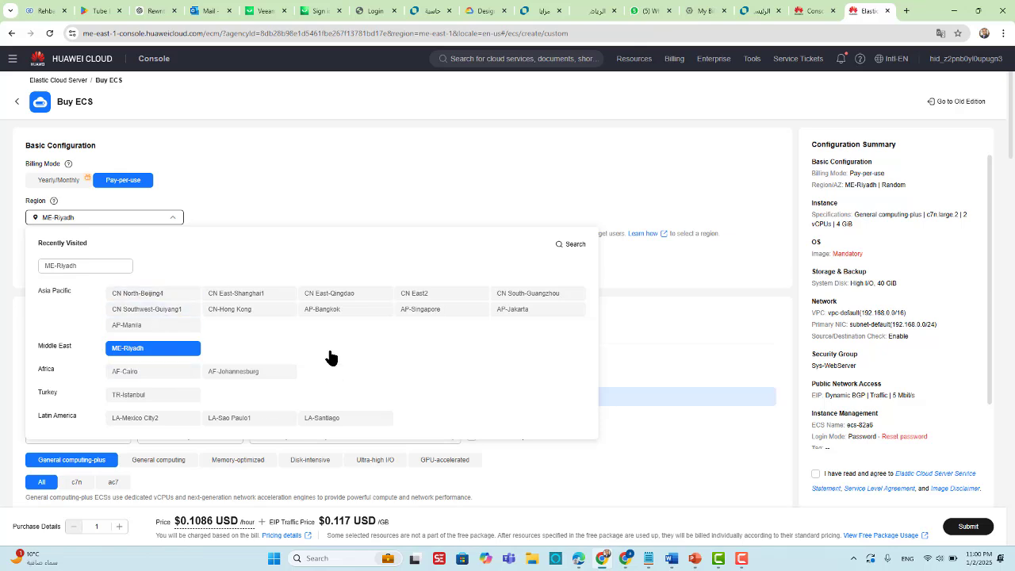
click(127, 349)
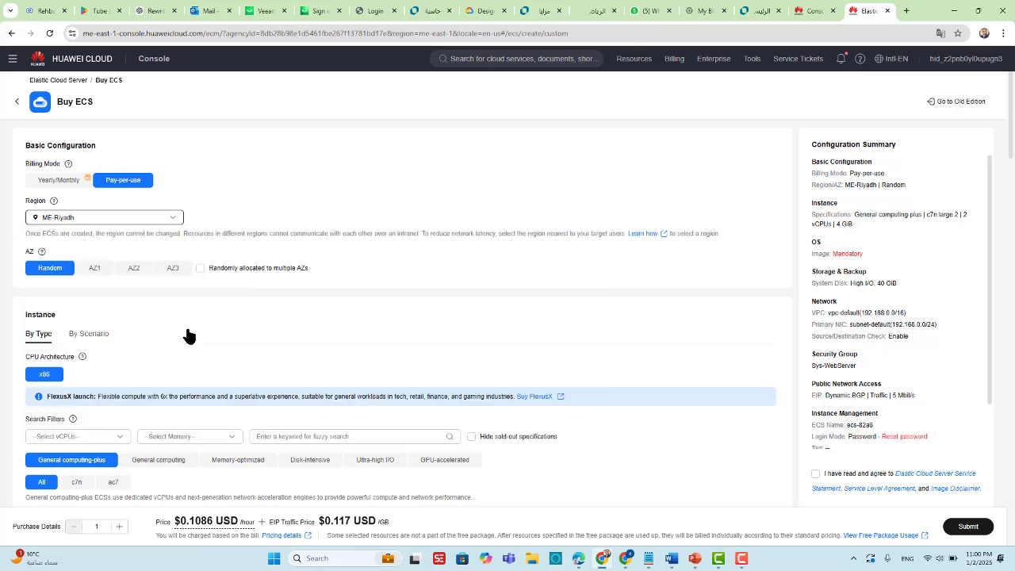
mouse_move(108, 291)
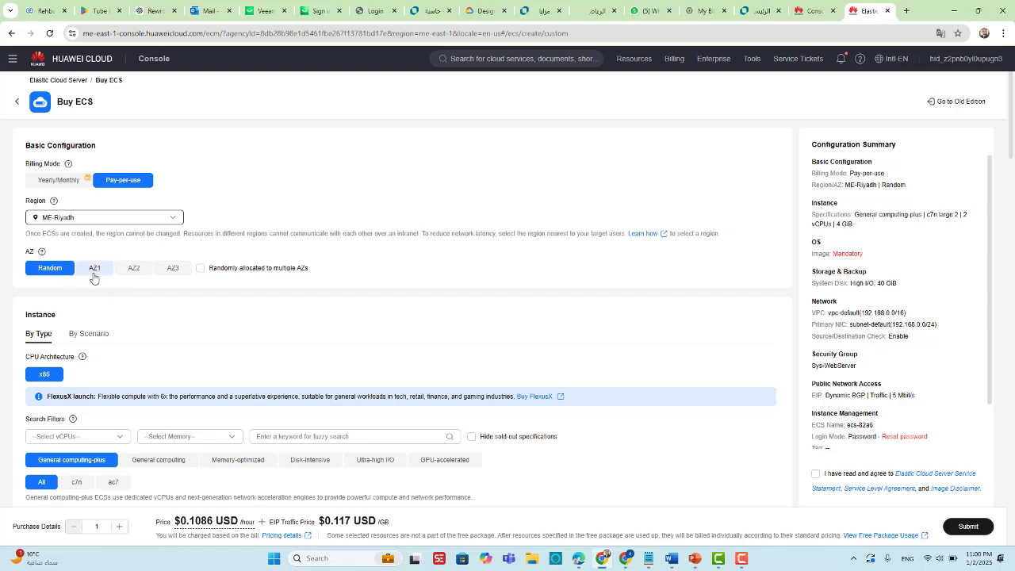
mouse_move(133, 266)
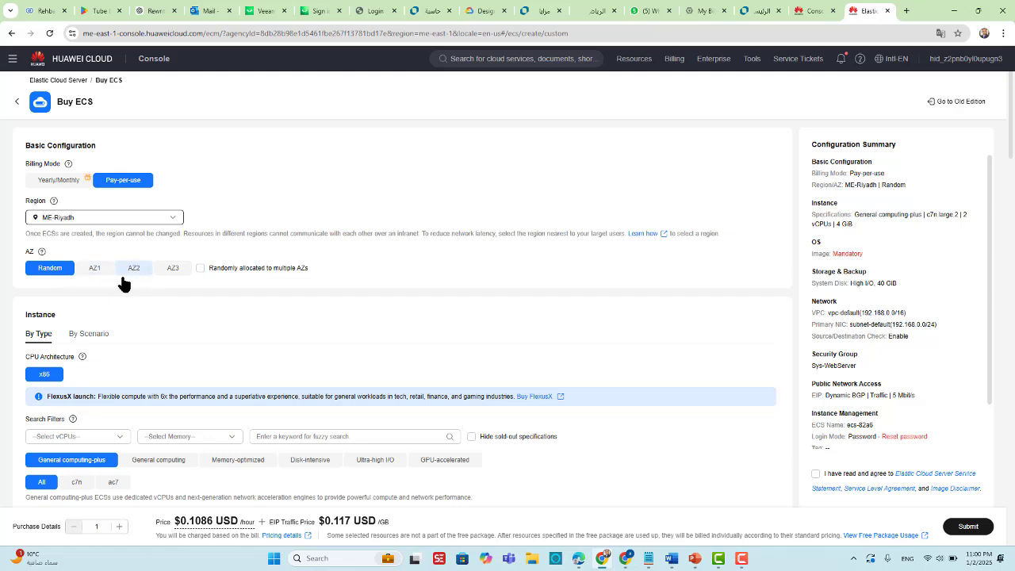
mouse_move(133, 284)
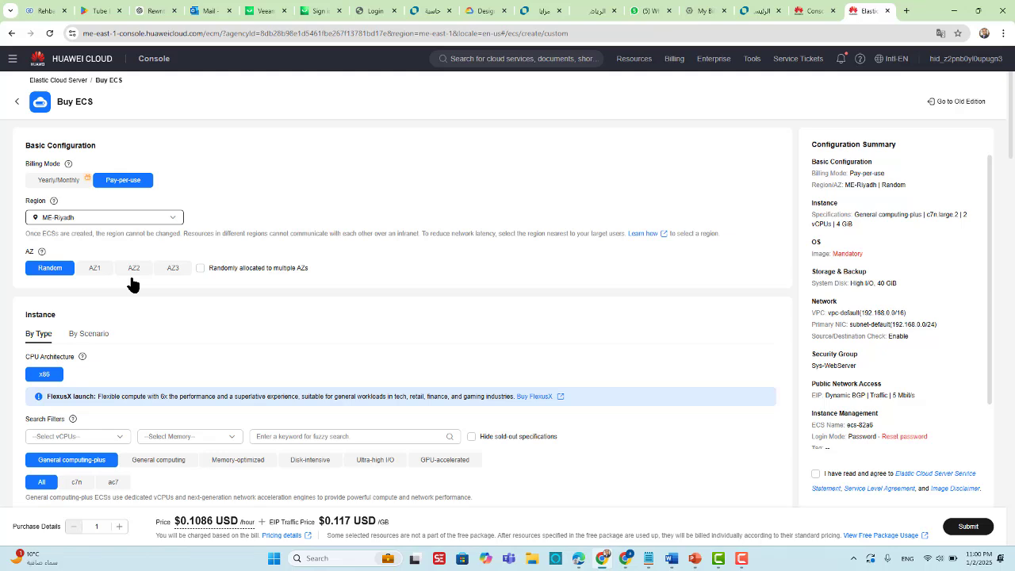
mouse_move(45, 277)
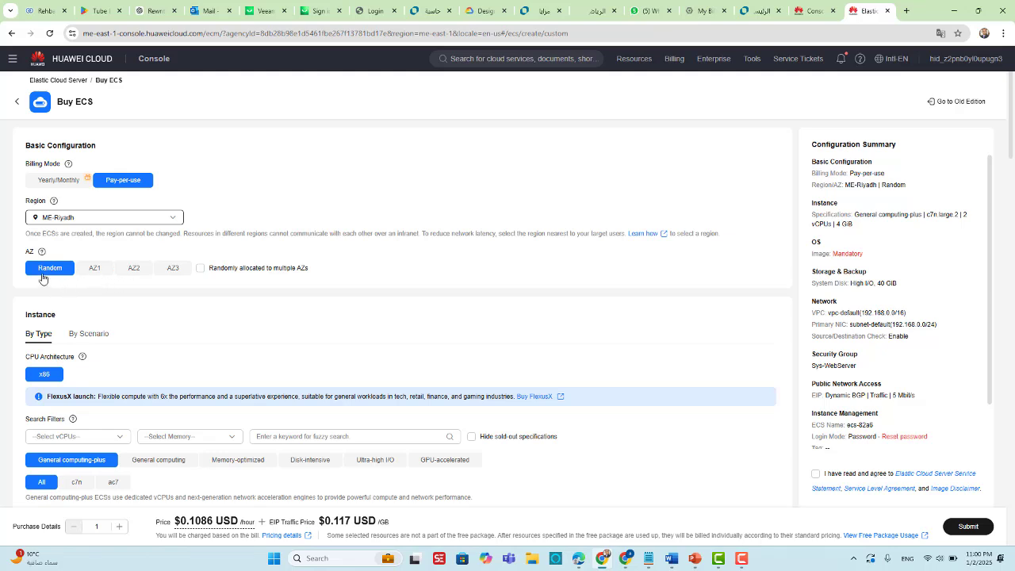
click(96, 266)
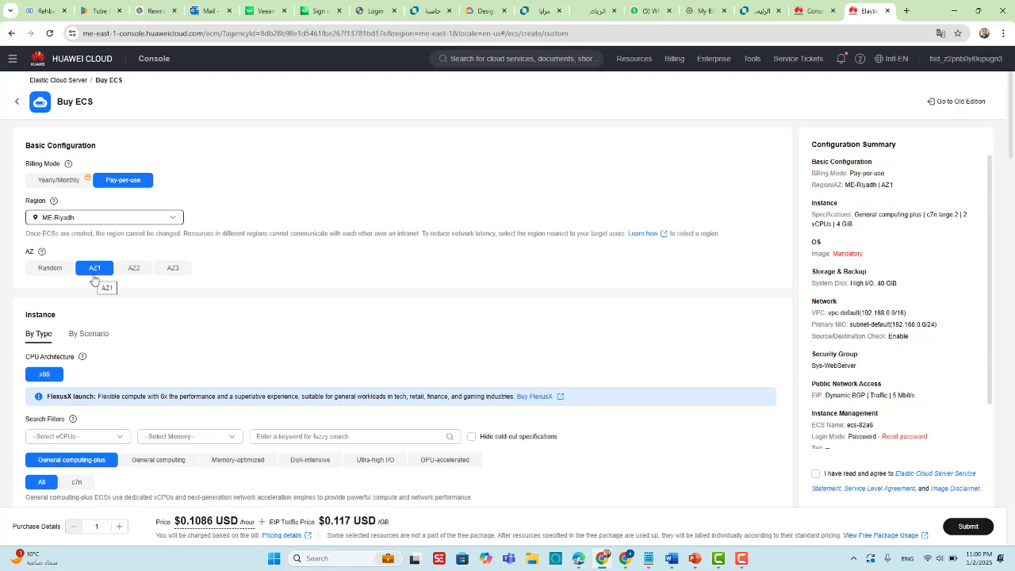
scroll(down, 3)
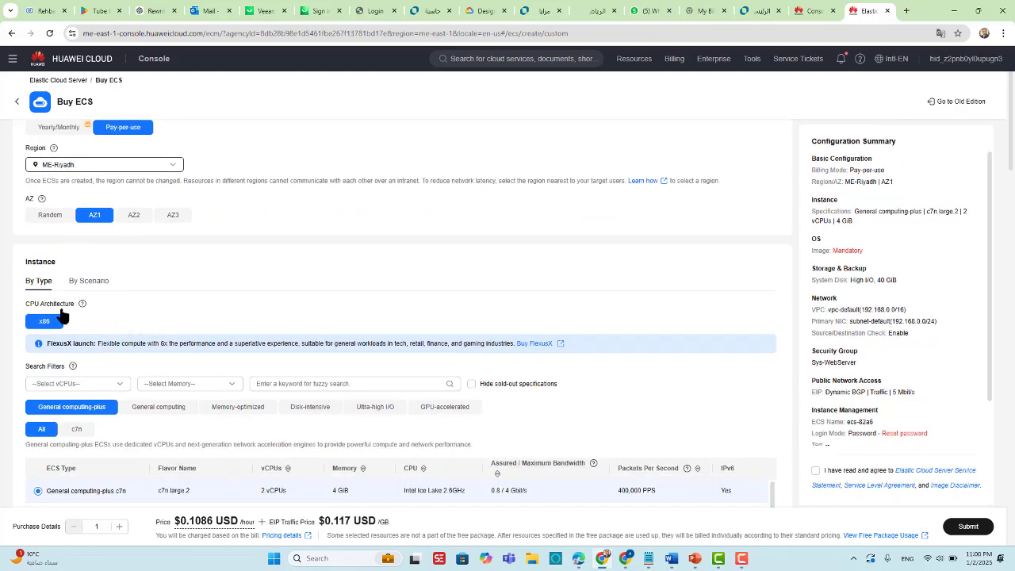
mouse_move(119, 314)
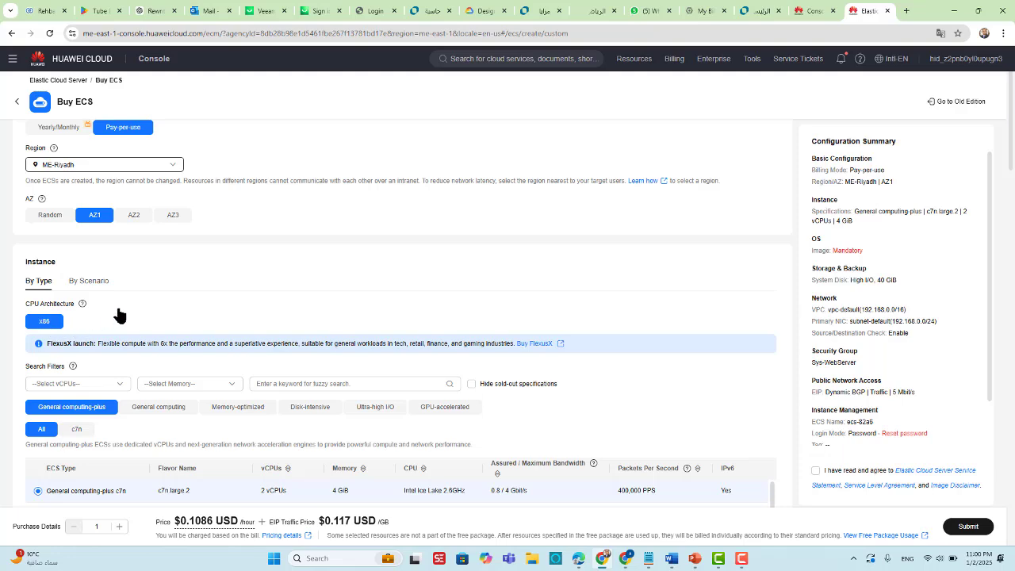
scroll(down, 3)
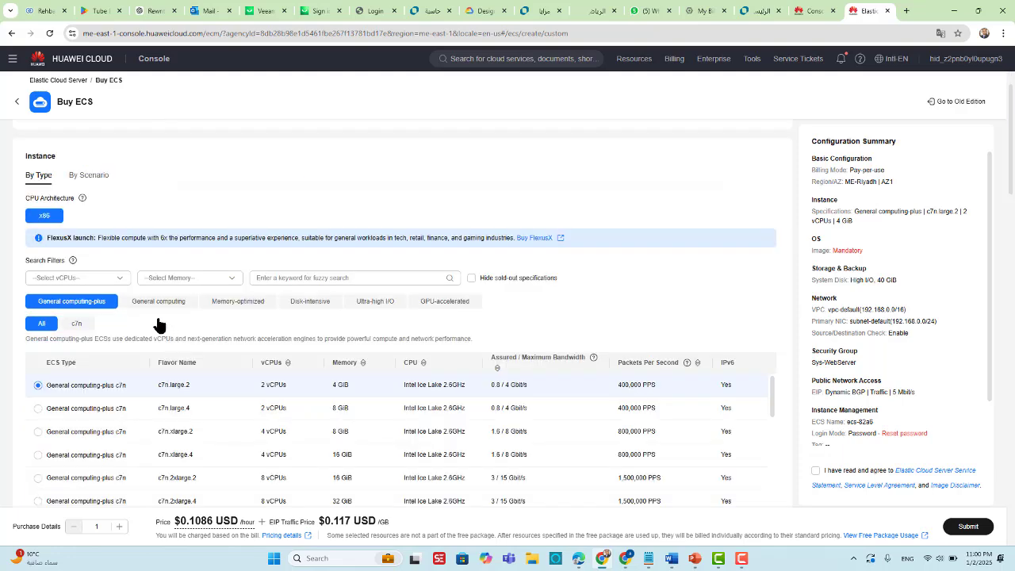
mouse_move(156, 321)
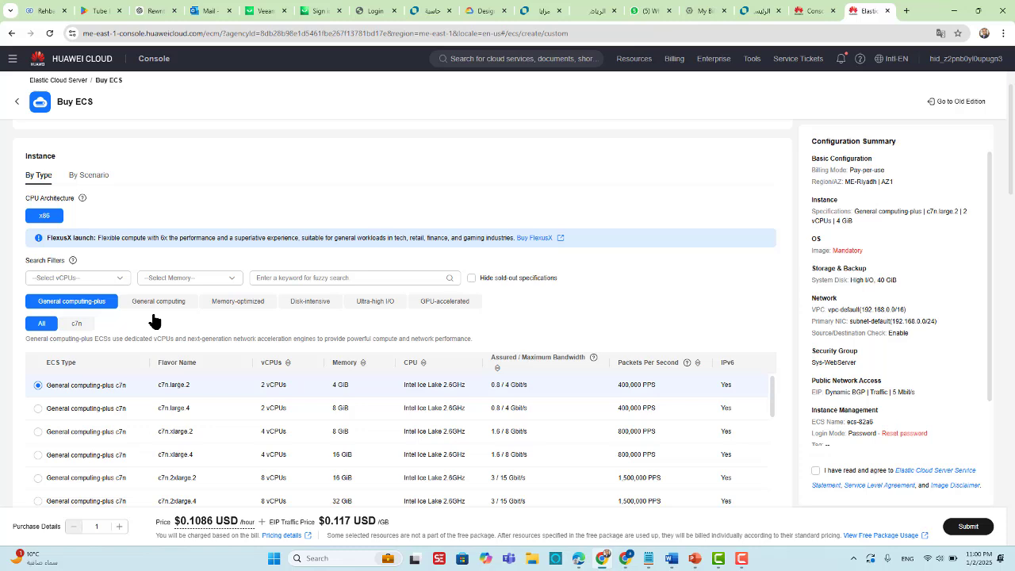
mouse_move(141, 320)
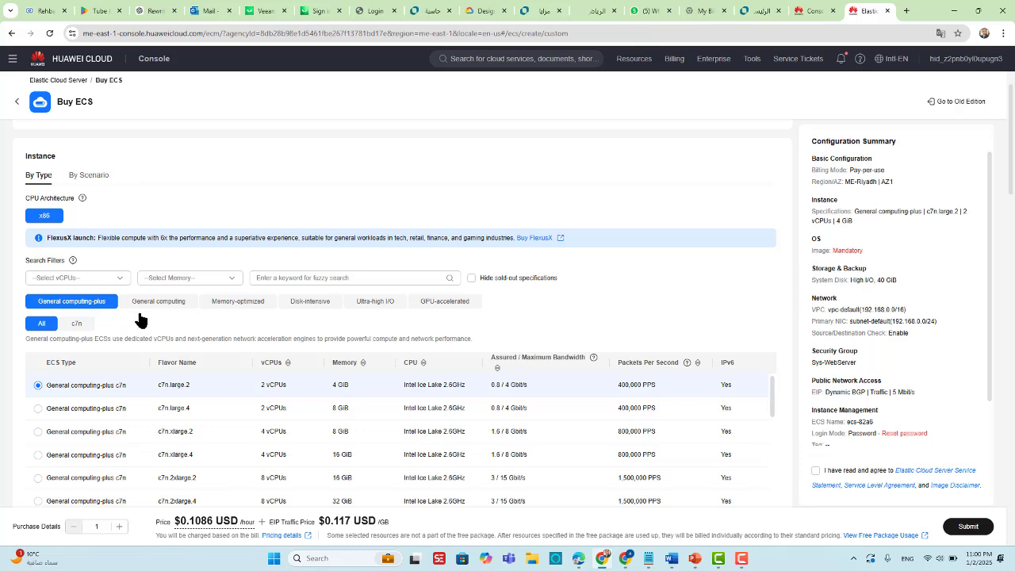
mouse_move(71, 301)
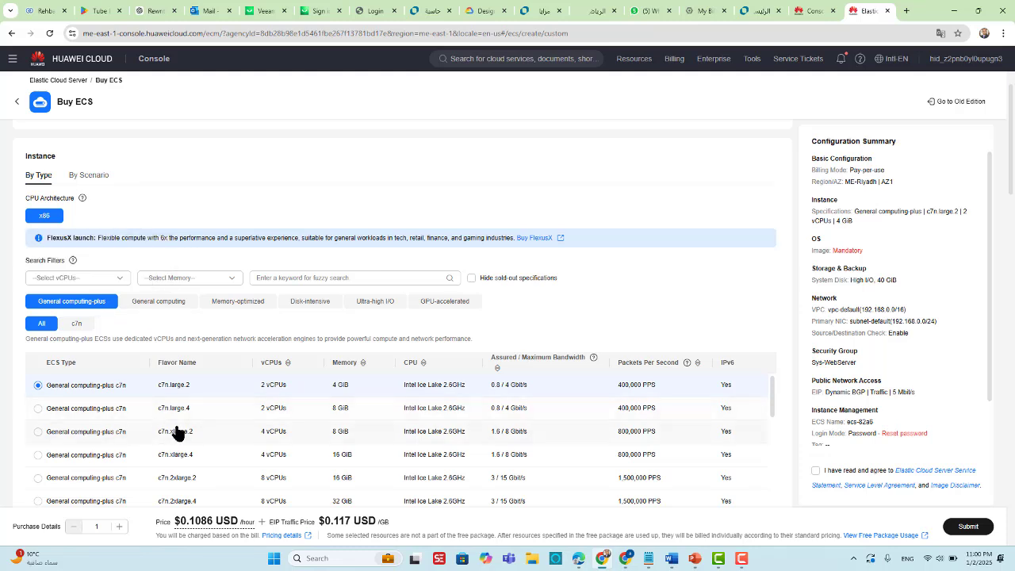
mouse_move(264, 405)
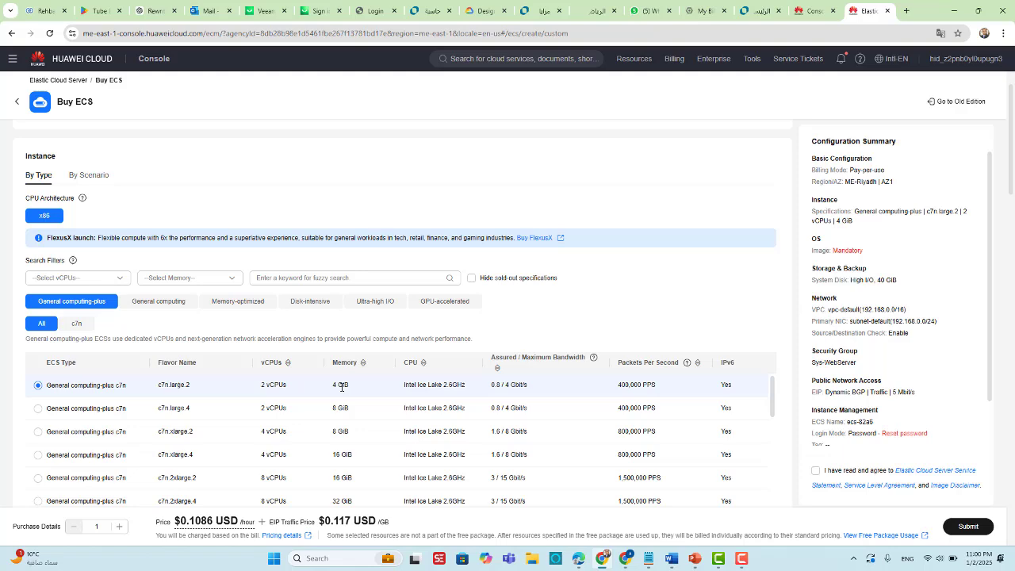
Choose the CentOS 7.9 64bit(10 GiB) public image and review the system disk size range
scroll(down, 3)
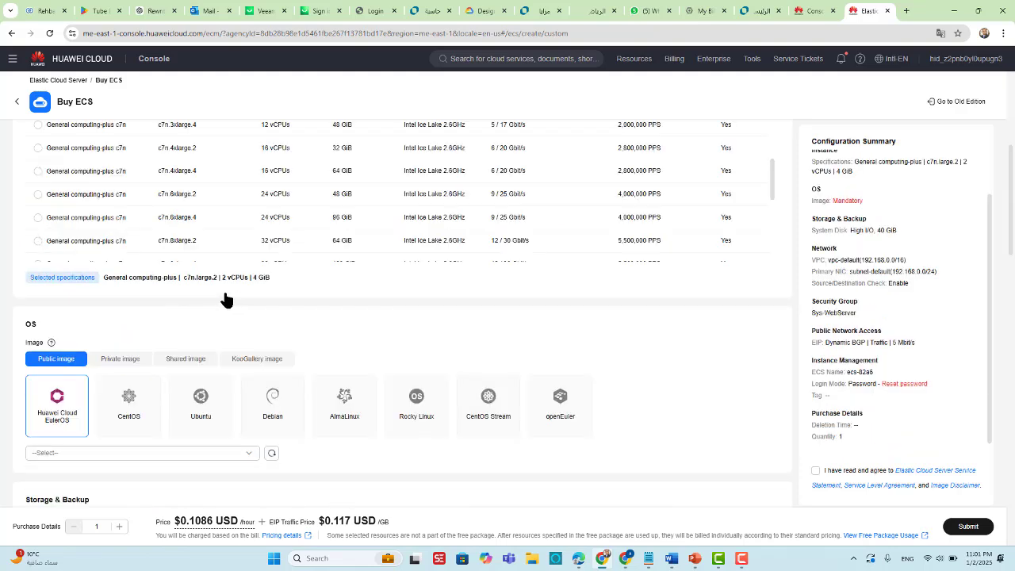
mouse_move(120, 358)
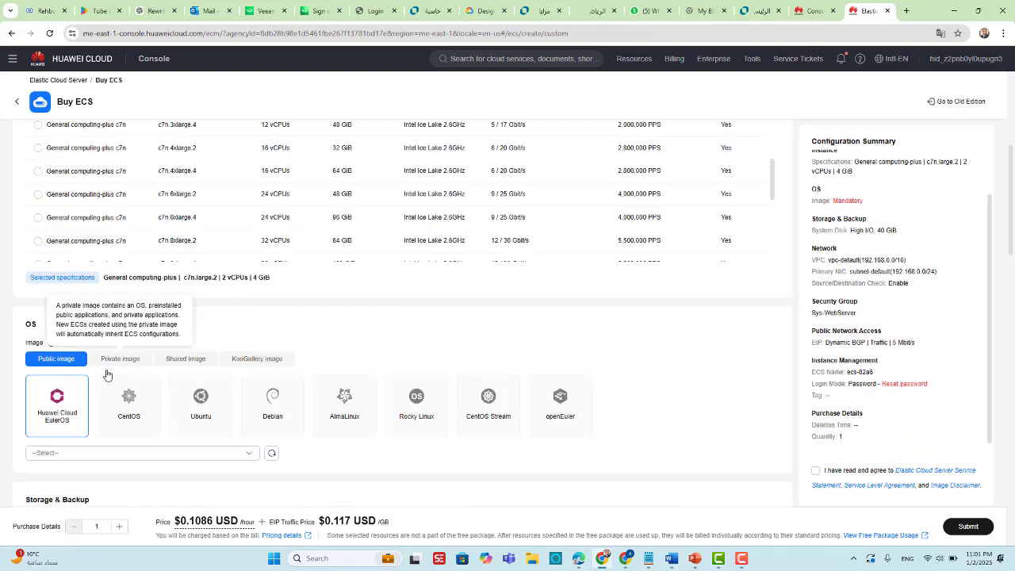
click(129, 405)
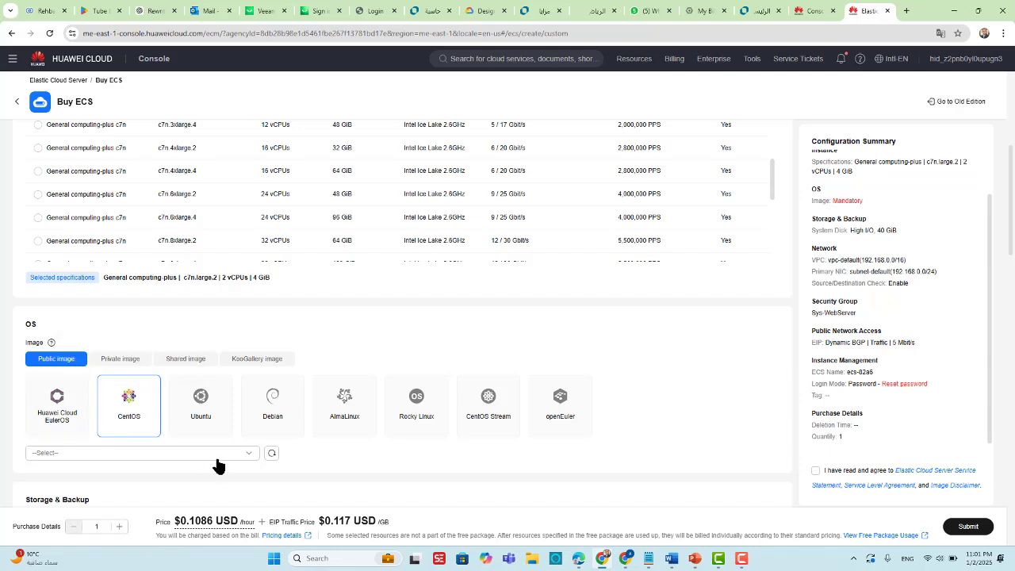
click(141, 453)
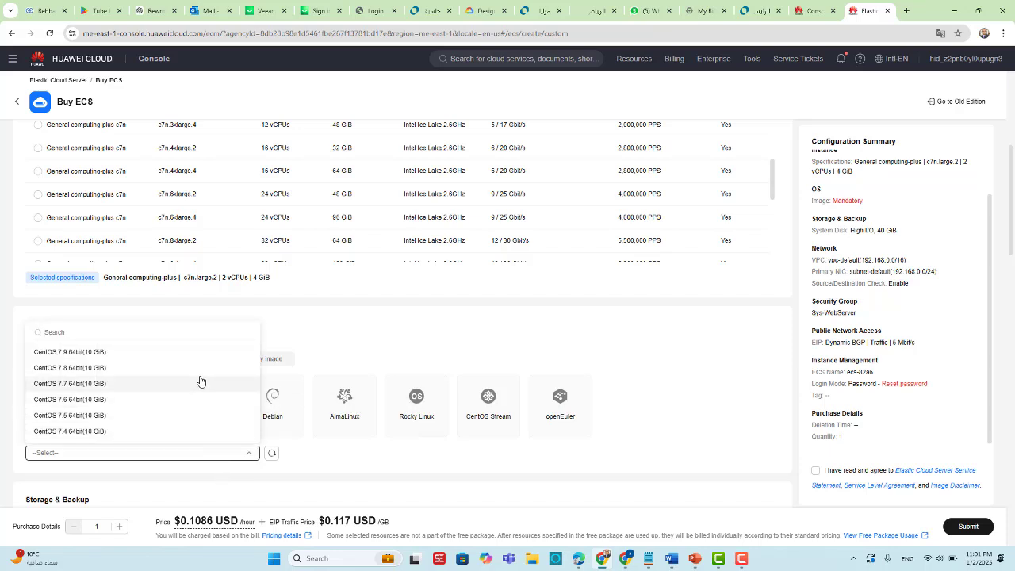
click(70, 352)
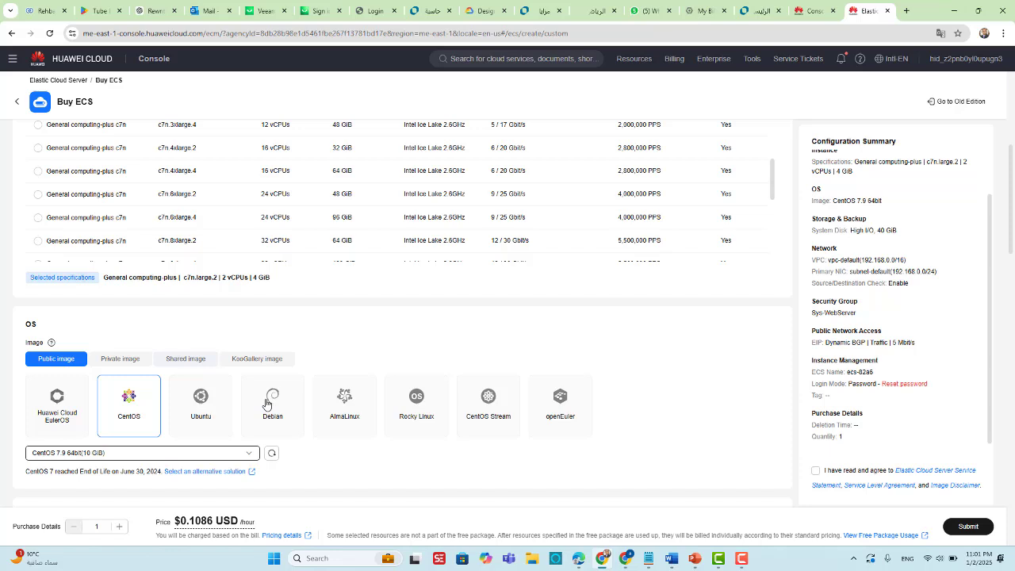
scroll(down, 3)
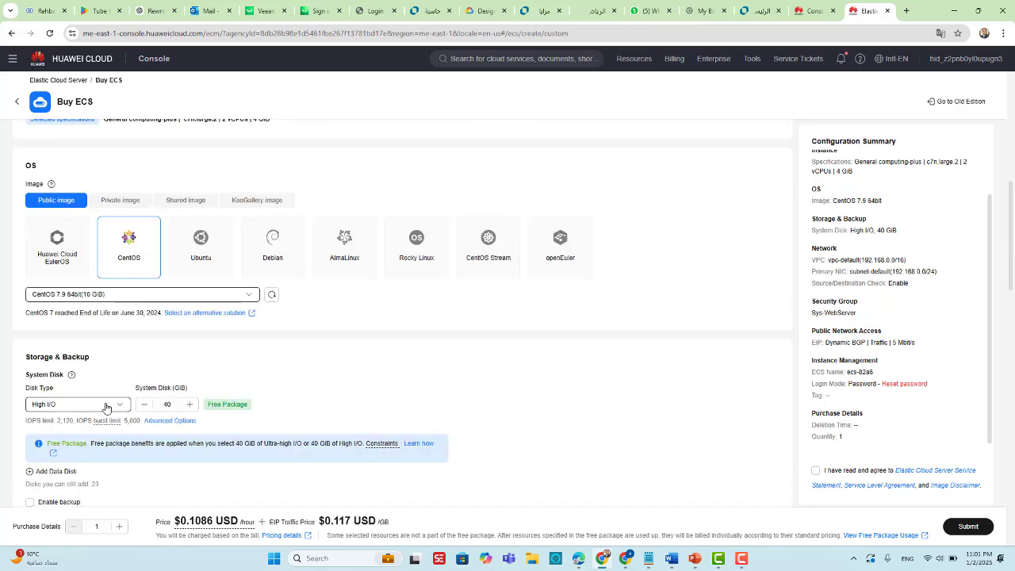
click(168, 405)
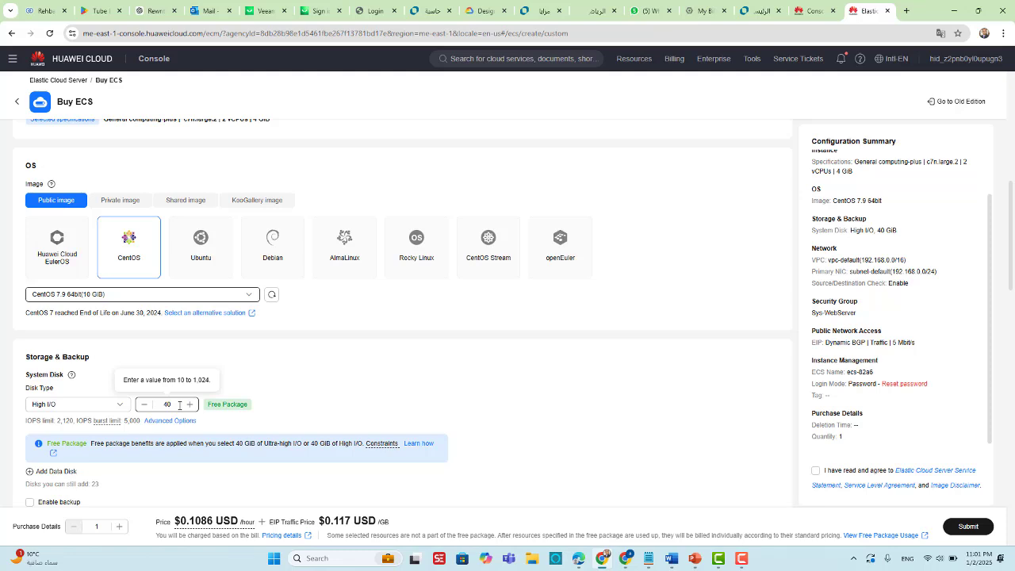
Scroll to the Network settings, keeping vpc-default and subnet-default
scroll(down, 3)
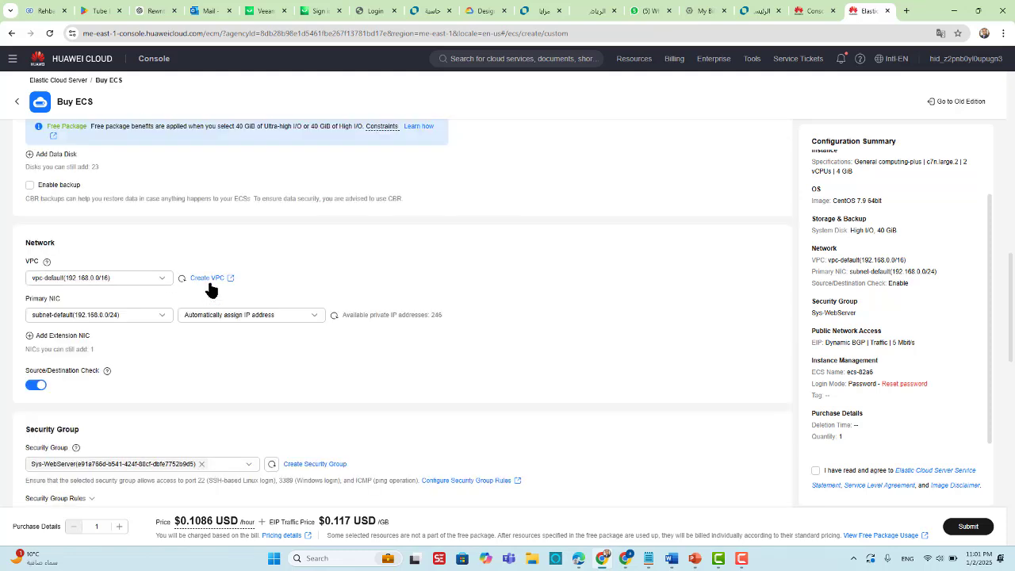
mouse_move(28, 277)
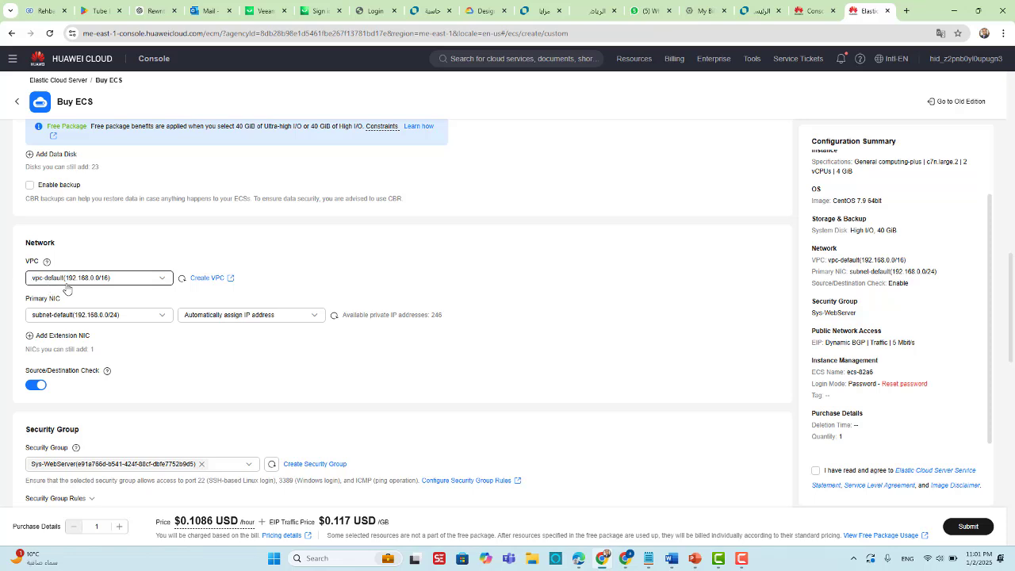
mouse_move(149, 282)
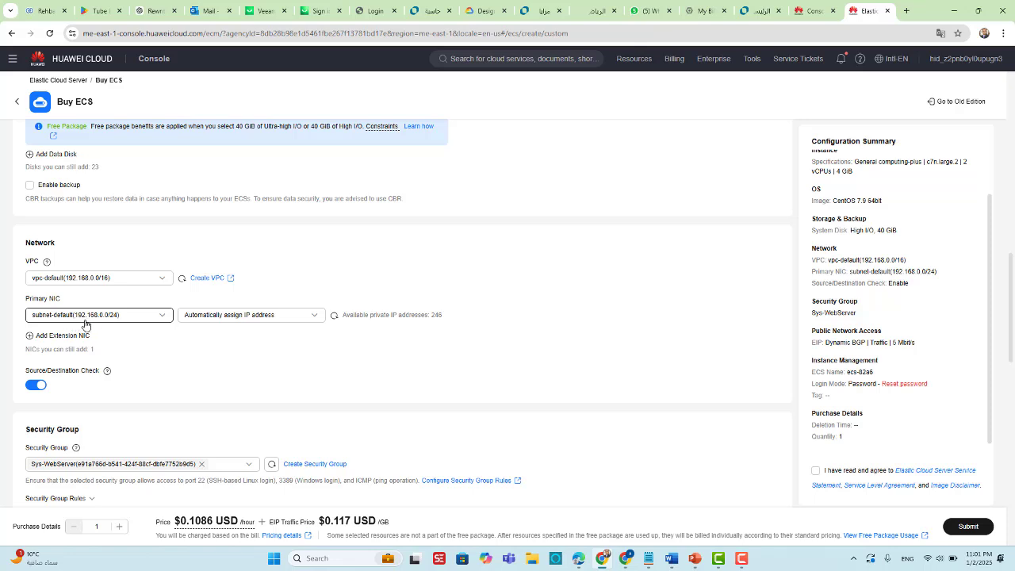
mouse_move(117, 315)
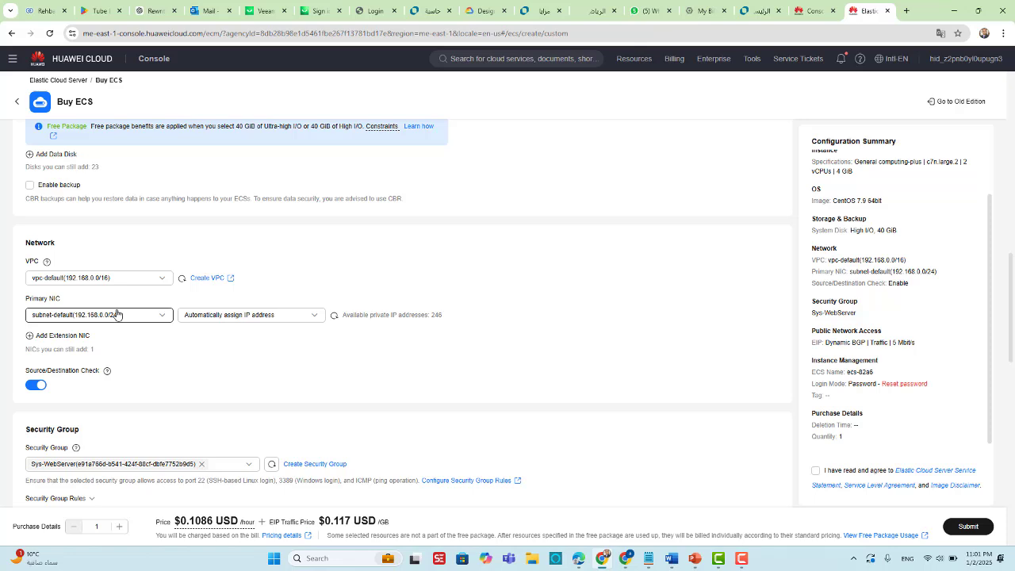
scroll(down, 3)
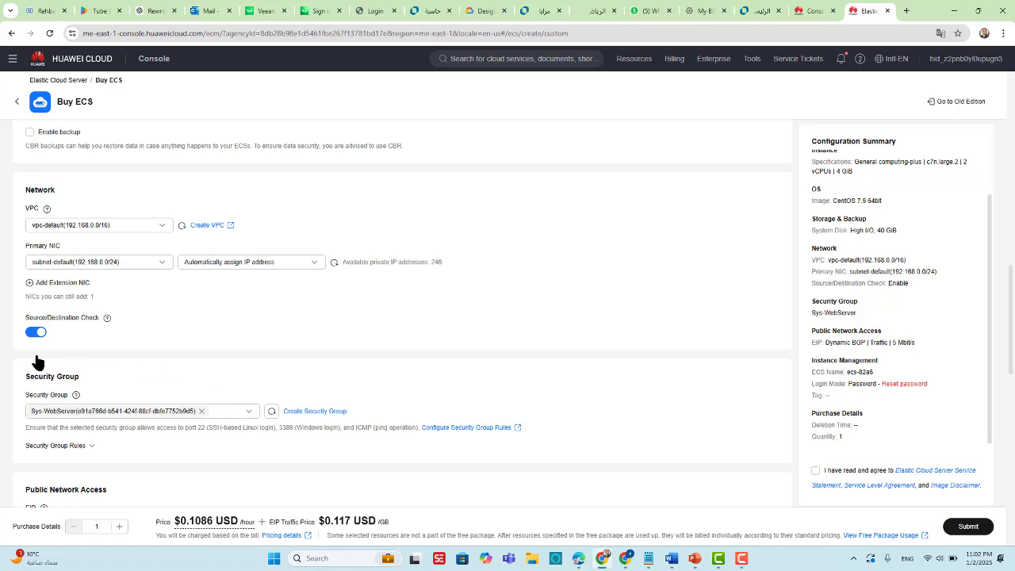
mouse_move(28, 441)
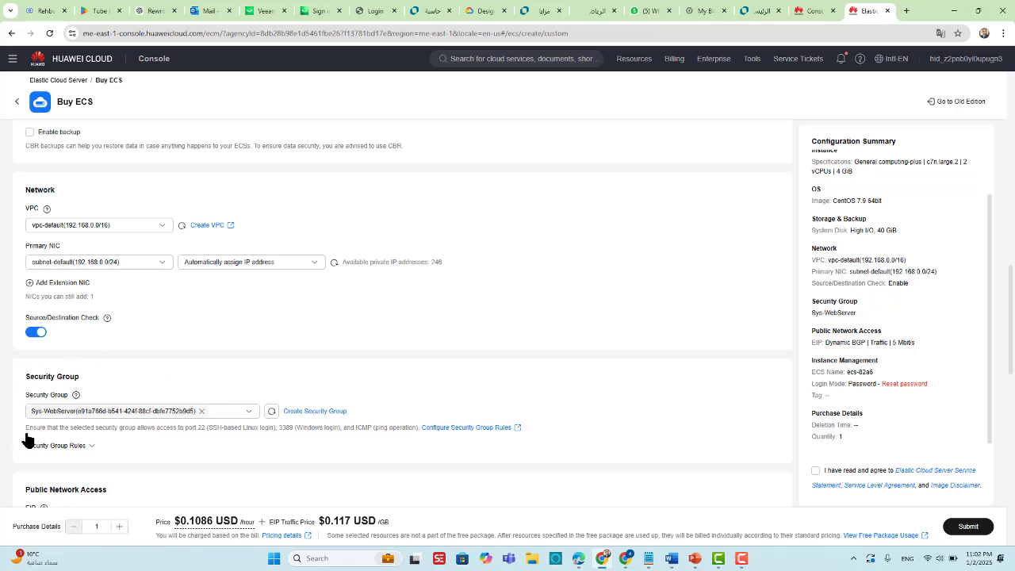
mouse_move(19, 390)
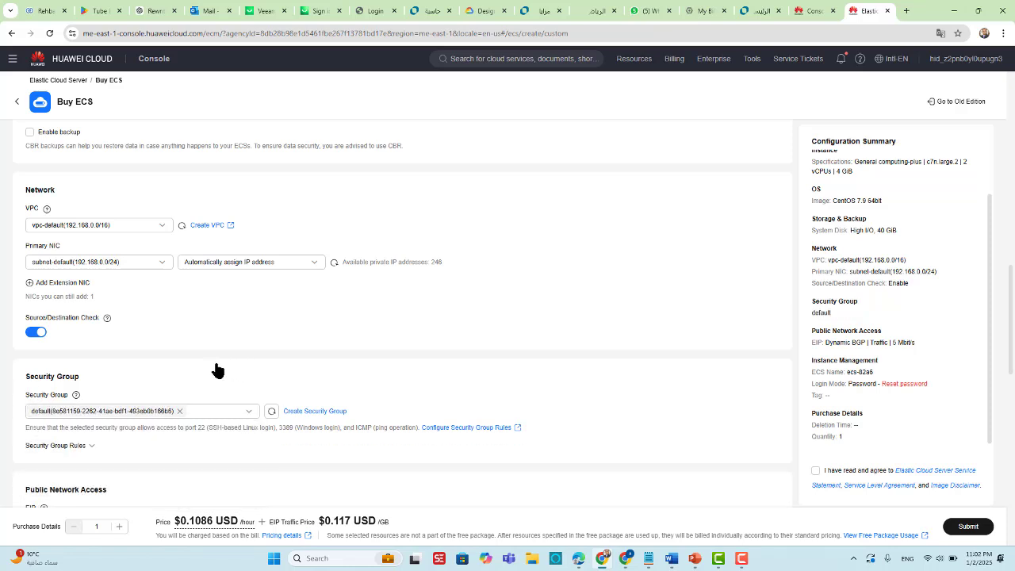
Scroll past the default security group to the public network access (EIP) settings
scroll(down, 3)
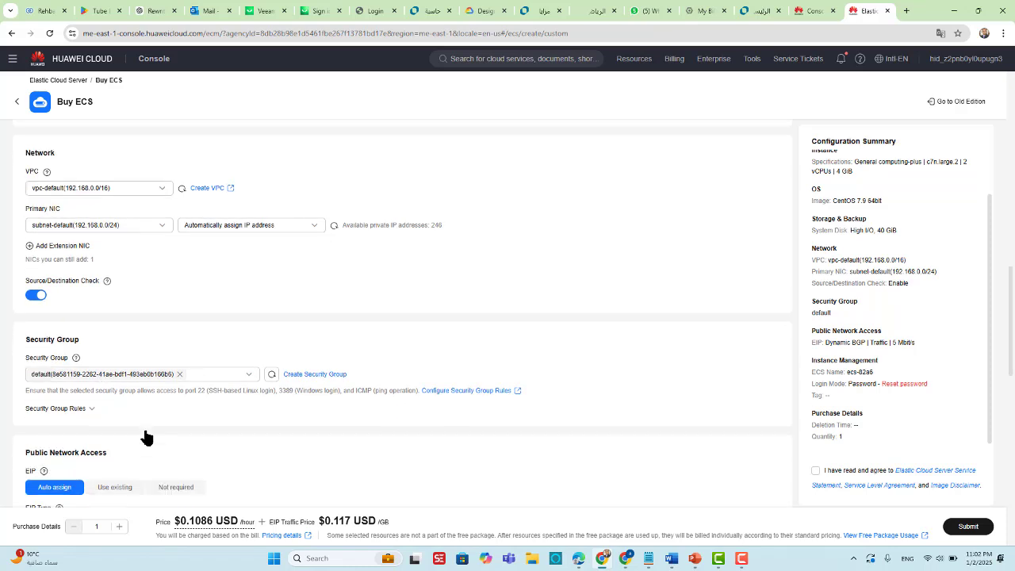
scroll(down, 3)
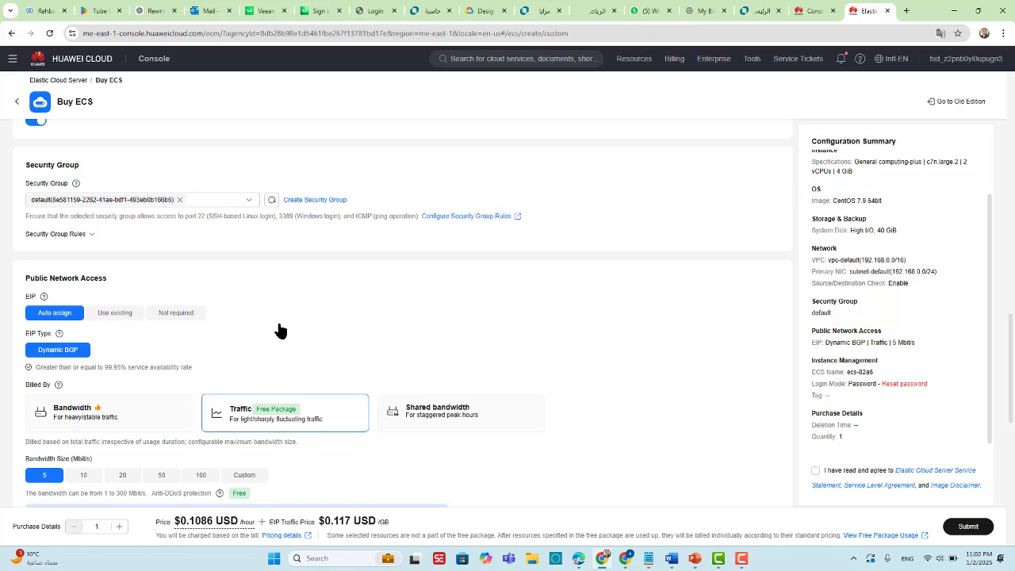
mouse_move(140, 301)
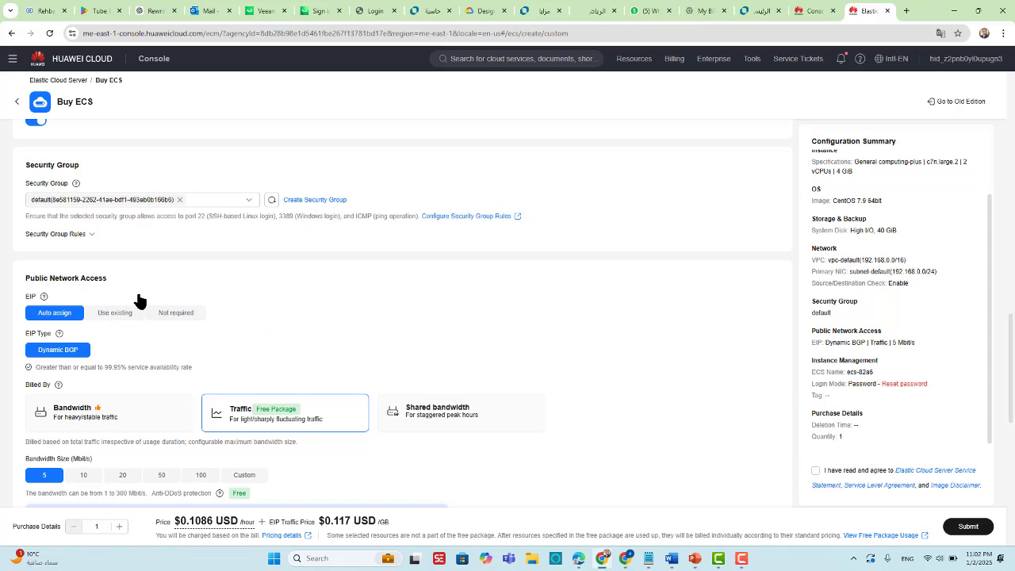
mouse_move(17, 309)
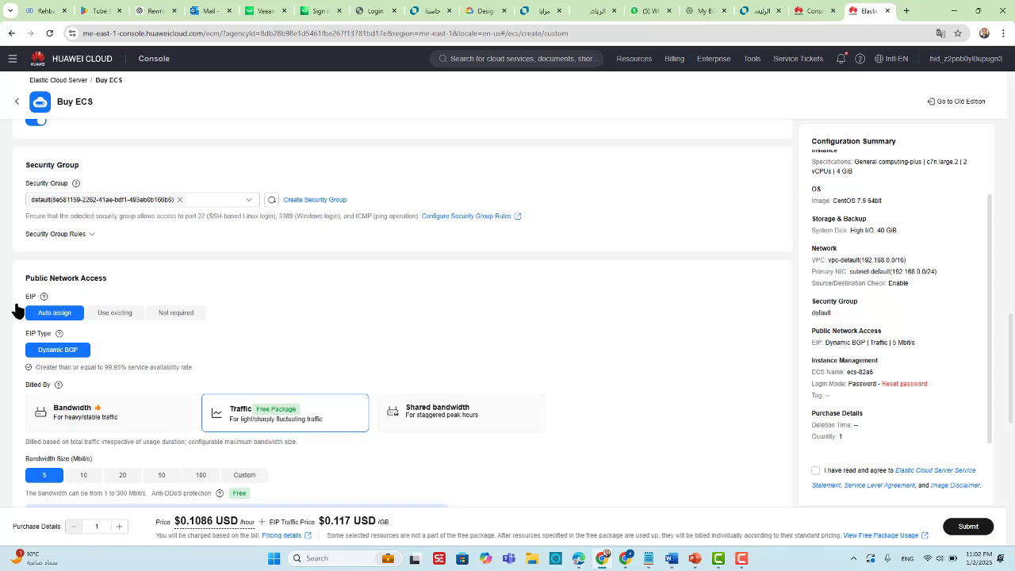
mouse_move(103, 469)
text(ecs-test)
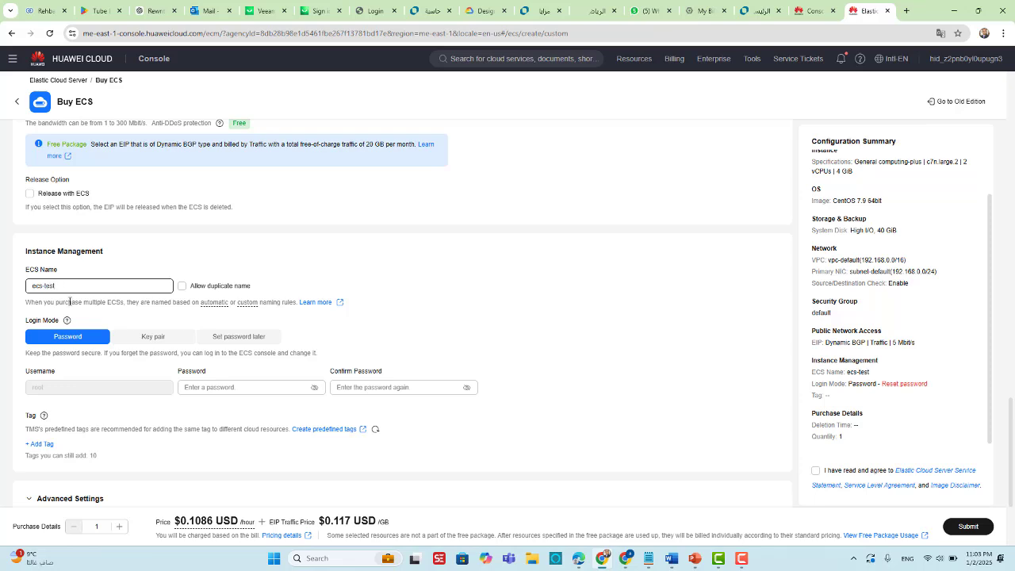
Enter the login password for ecs-test, accept the service agreement and submit the purchase
click(251, 387)
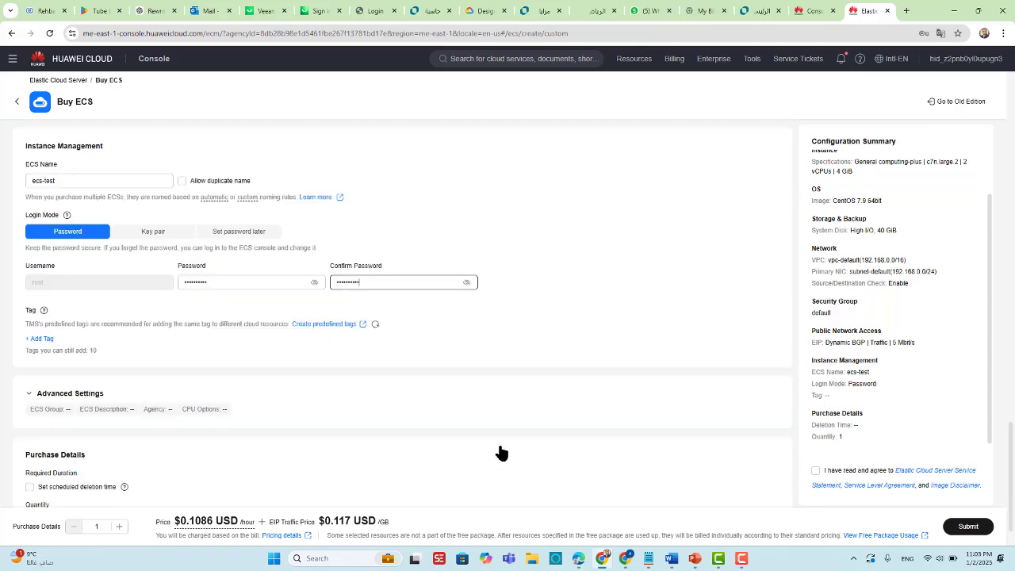
click(815, 469)
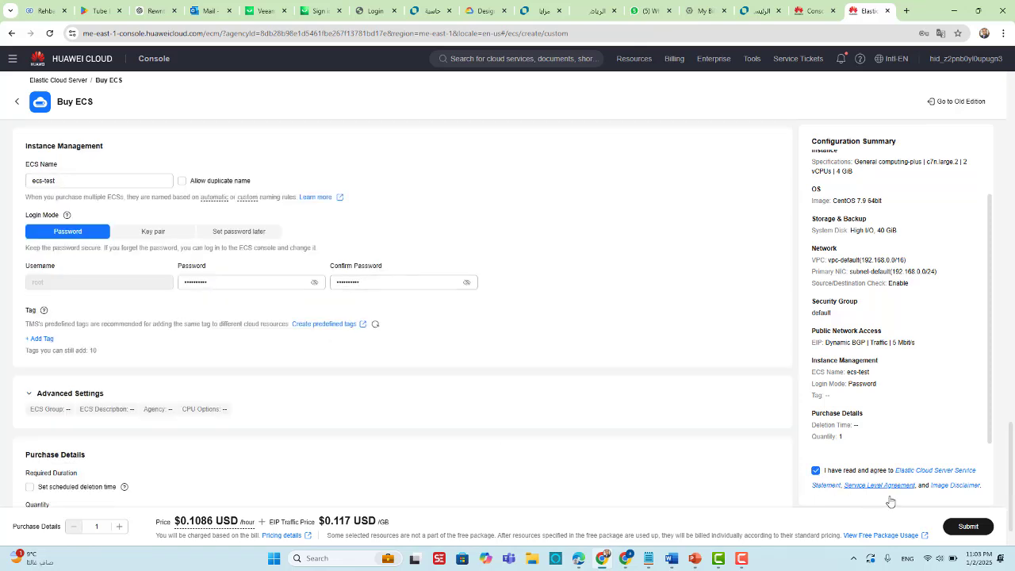
click(967, 527)
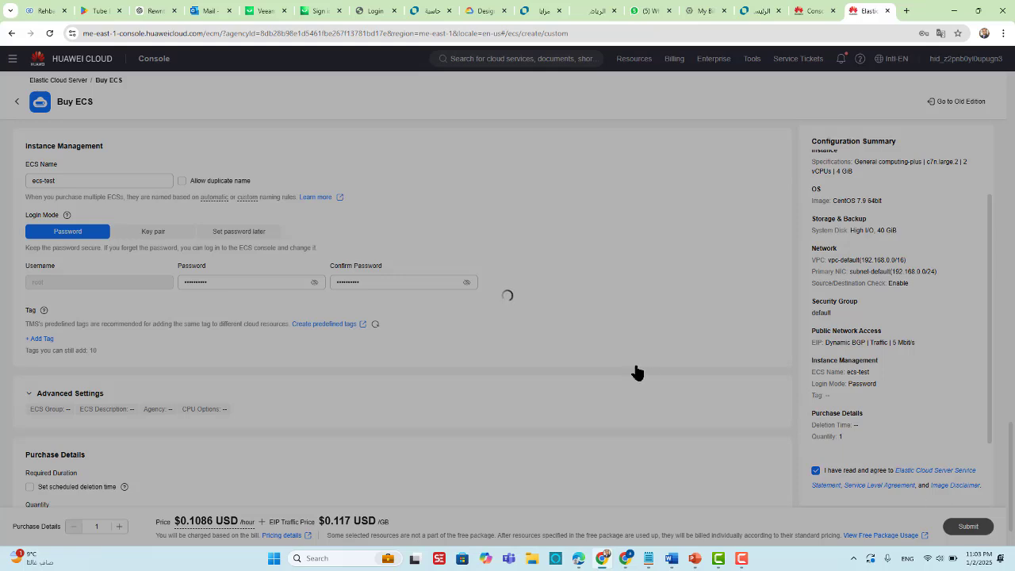
mouse_move(549, 347)
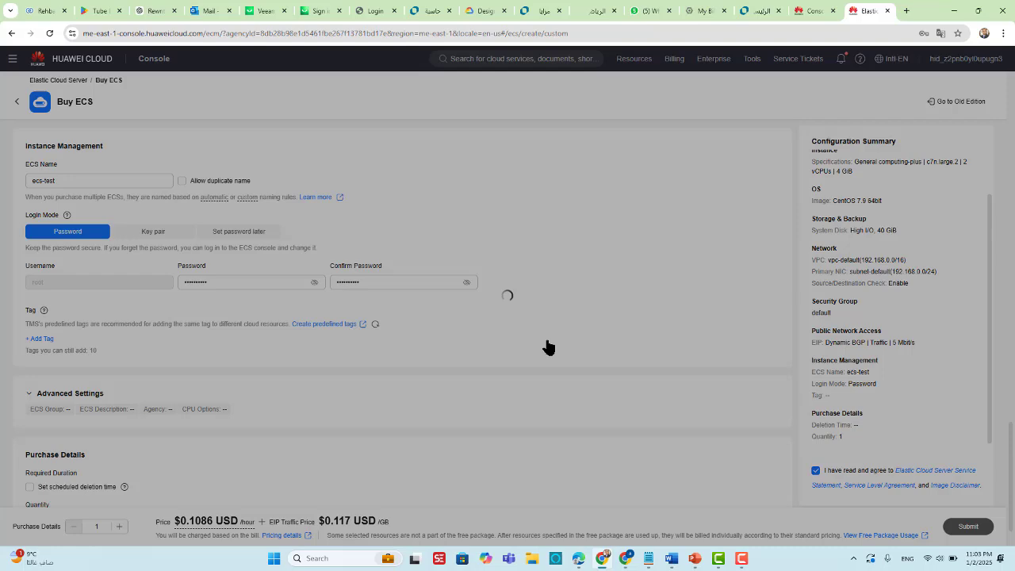
Decline the browser's save-password prompt and go back to the ECS list showing ecs-test
click(967, 527)
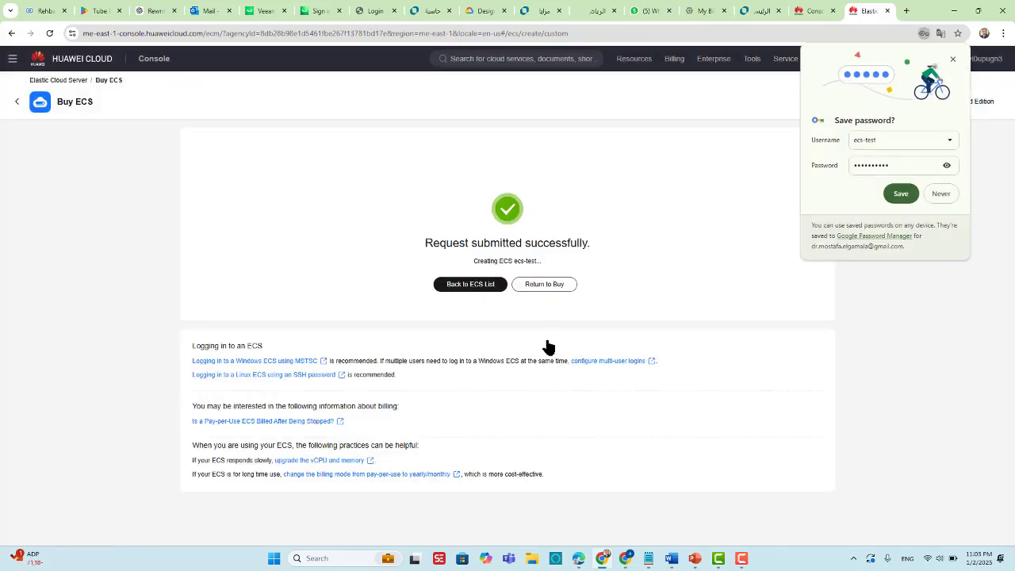
click(951, 59)
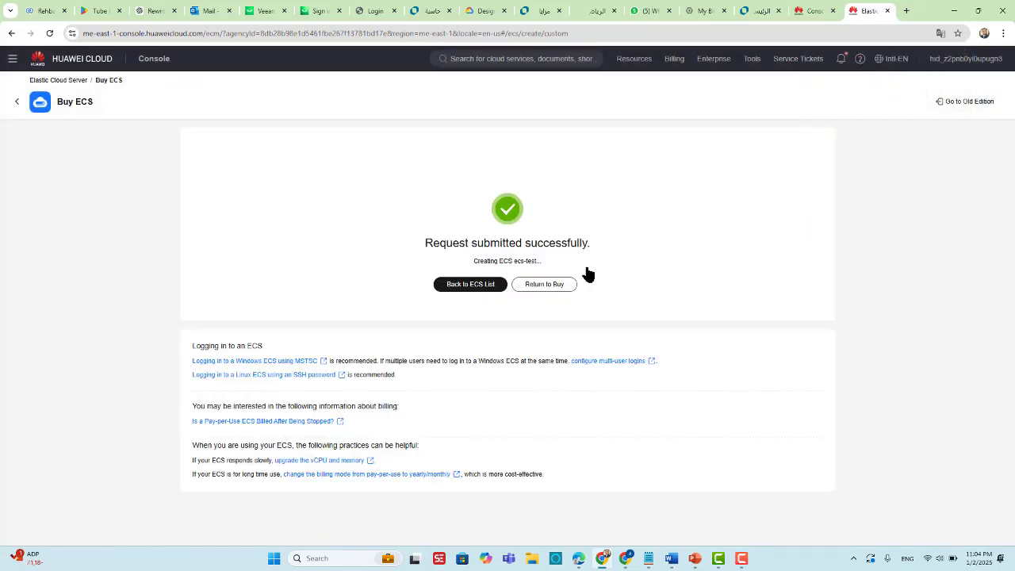
click(469, 284)
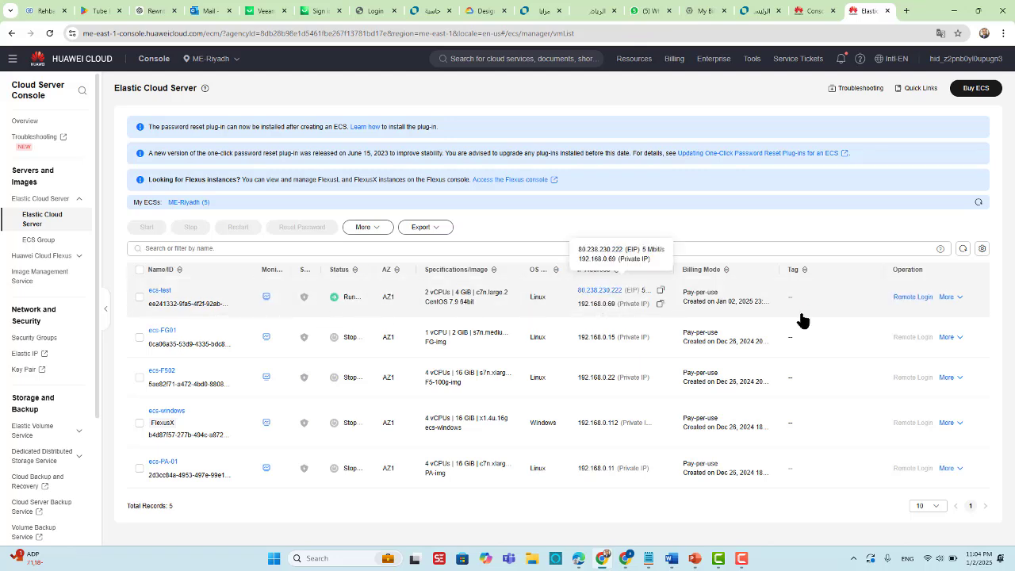
Start a VNC remote login session to ecs-test from its Remote Login options
click(913, 297)
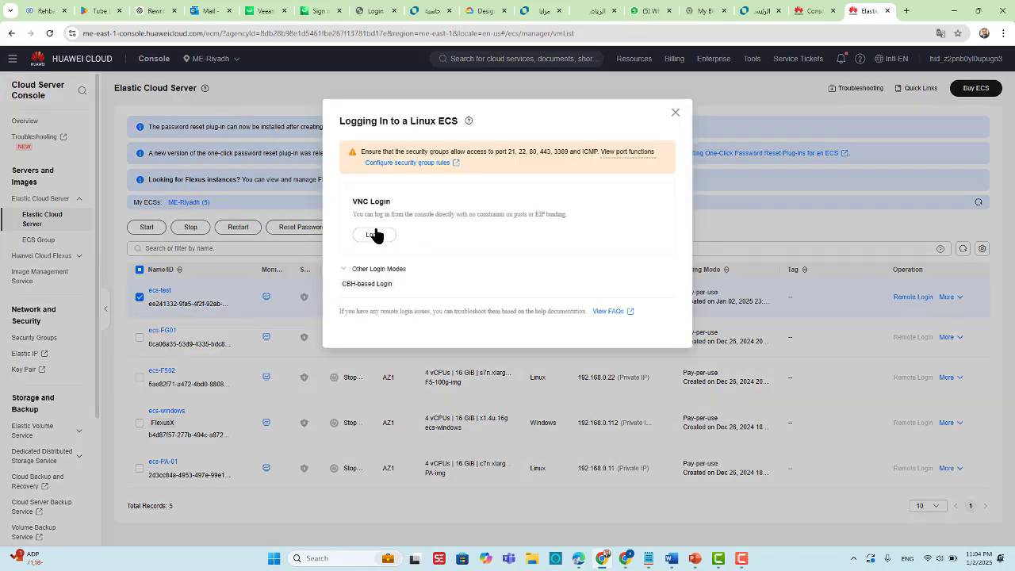
click(374, 235)
text(r)
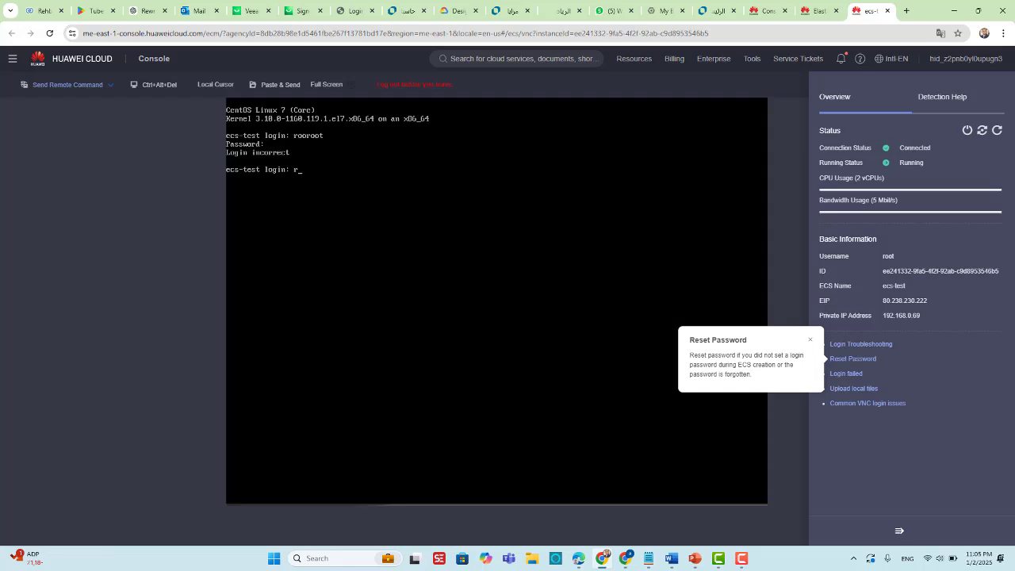
text(oot)
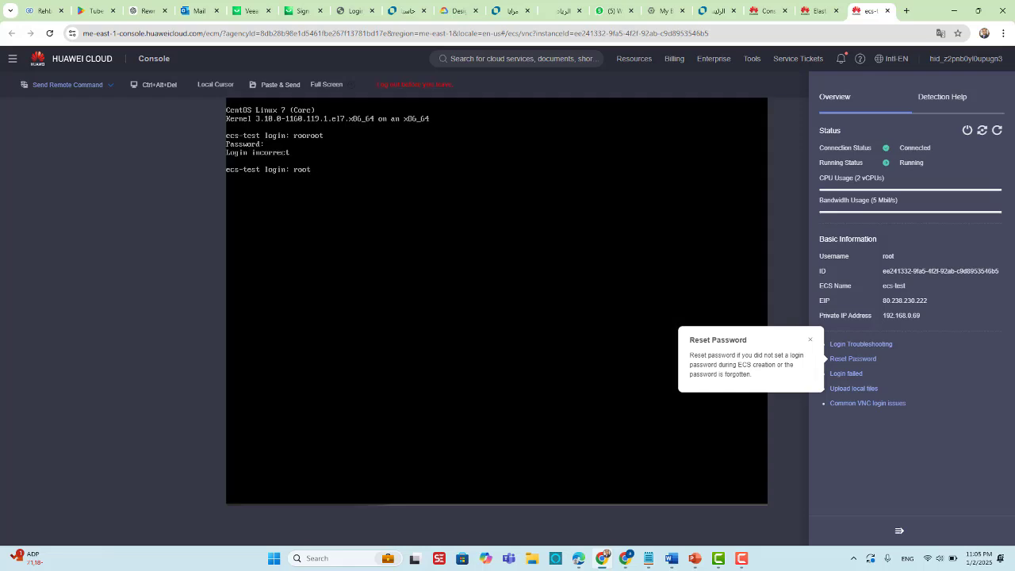
key(Return)
text(ifconfig)
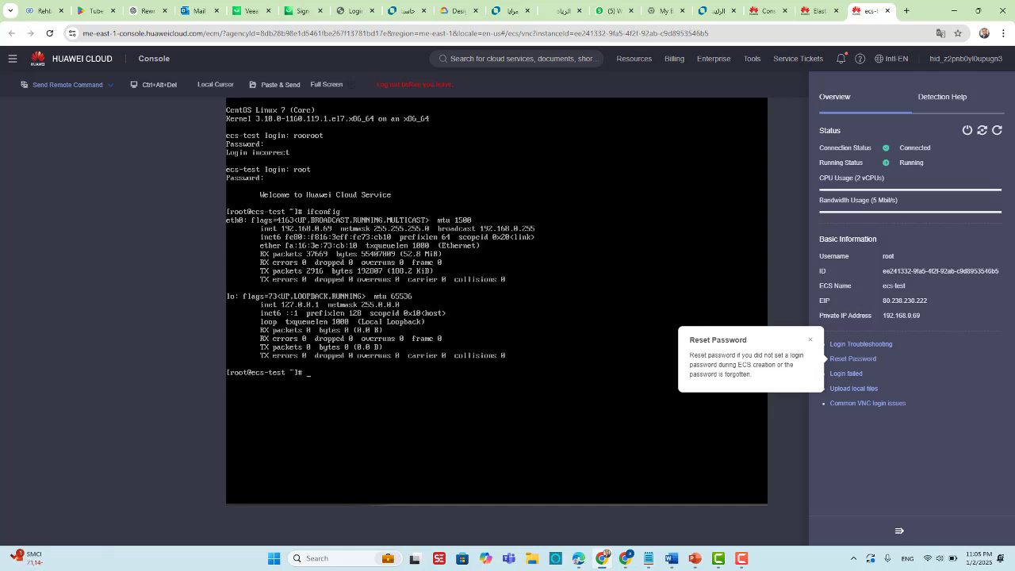
text(ping)
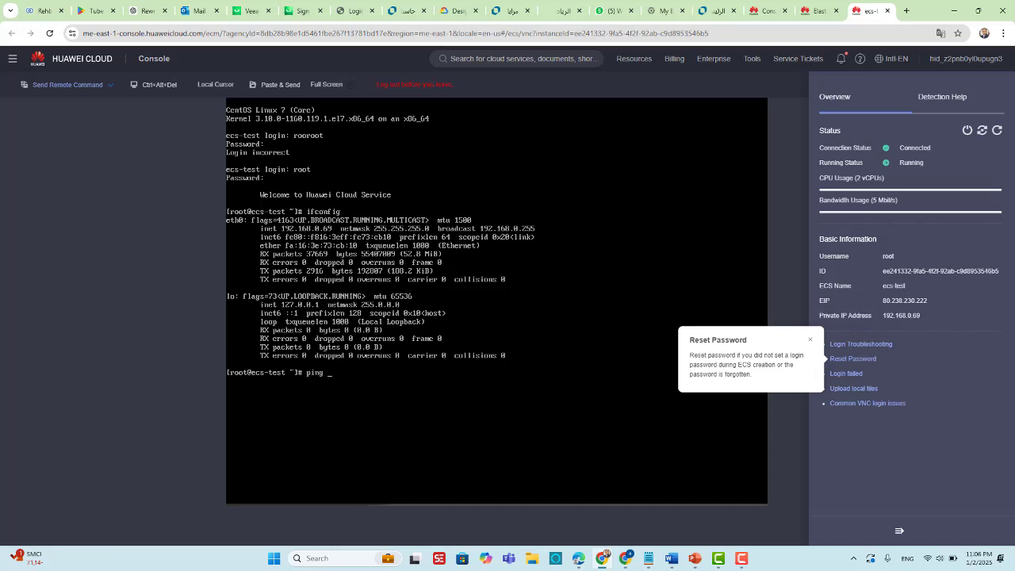
text(www.googl)
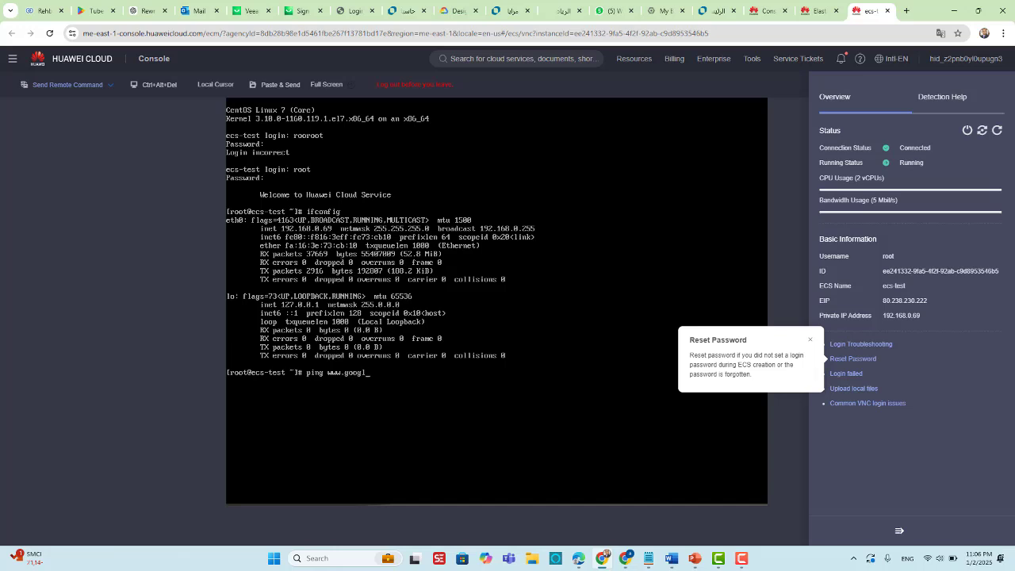
text(e.com)
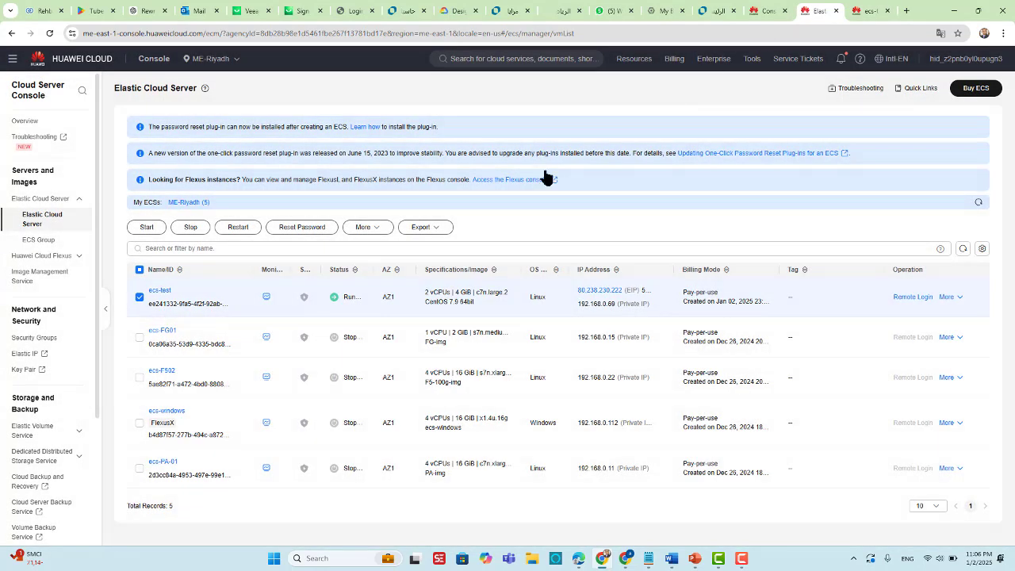
mouse_move(333, 333)
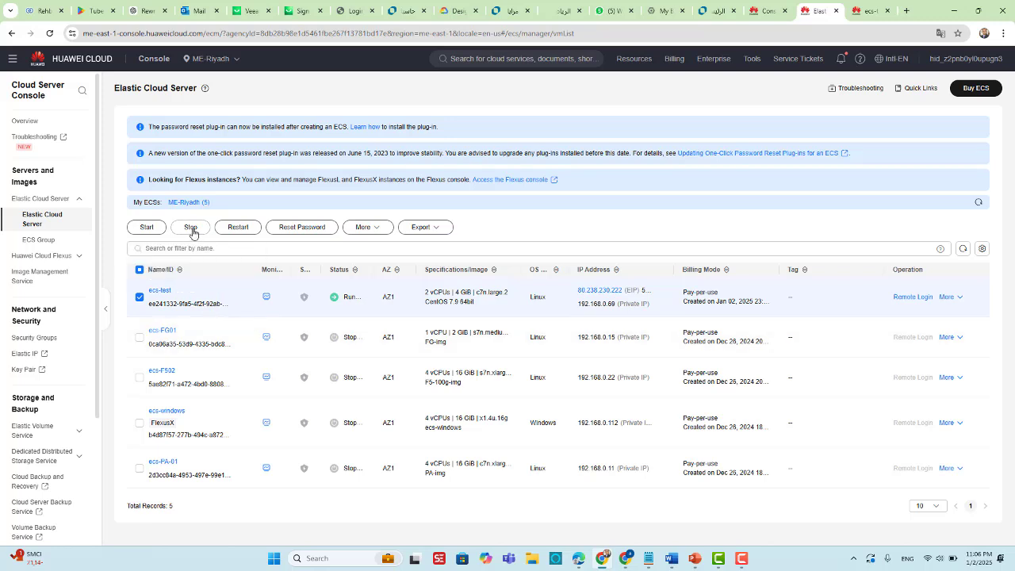
Stop the checked ecs-test server with the normal Stop option and confirm in the Stop panel
click(191, 227)
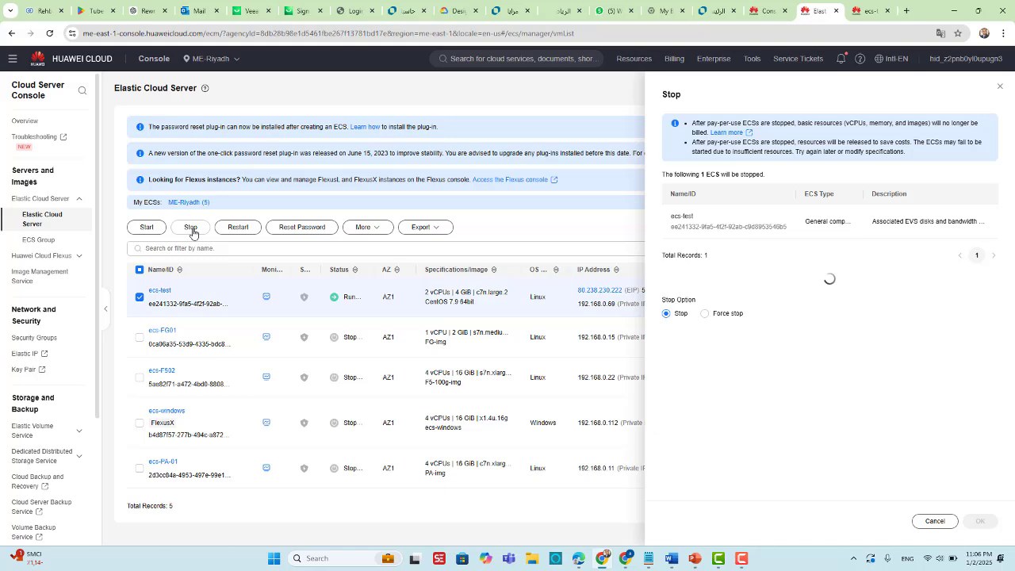
click(980, 520)
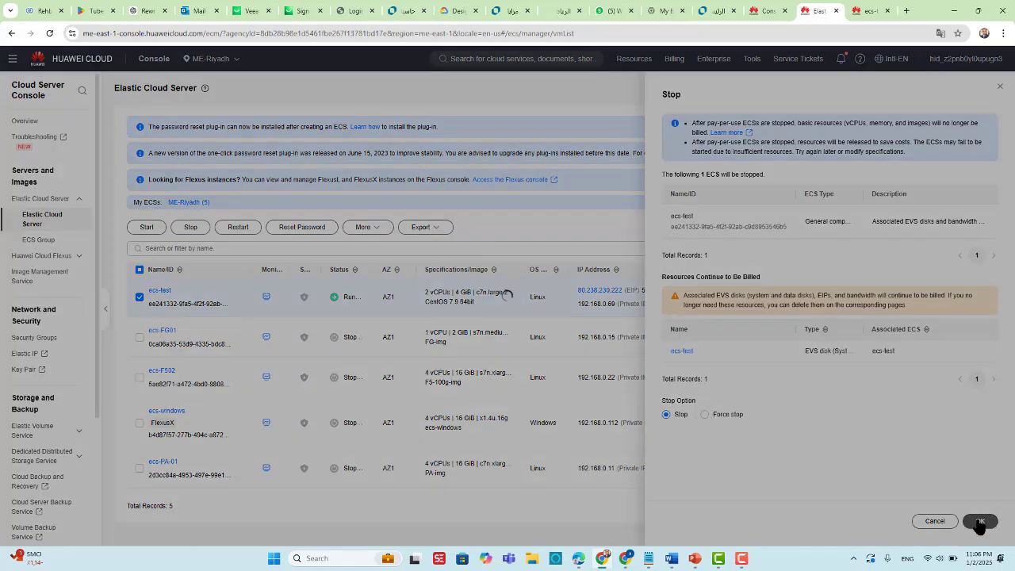
click(979, 520)
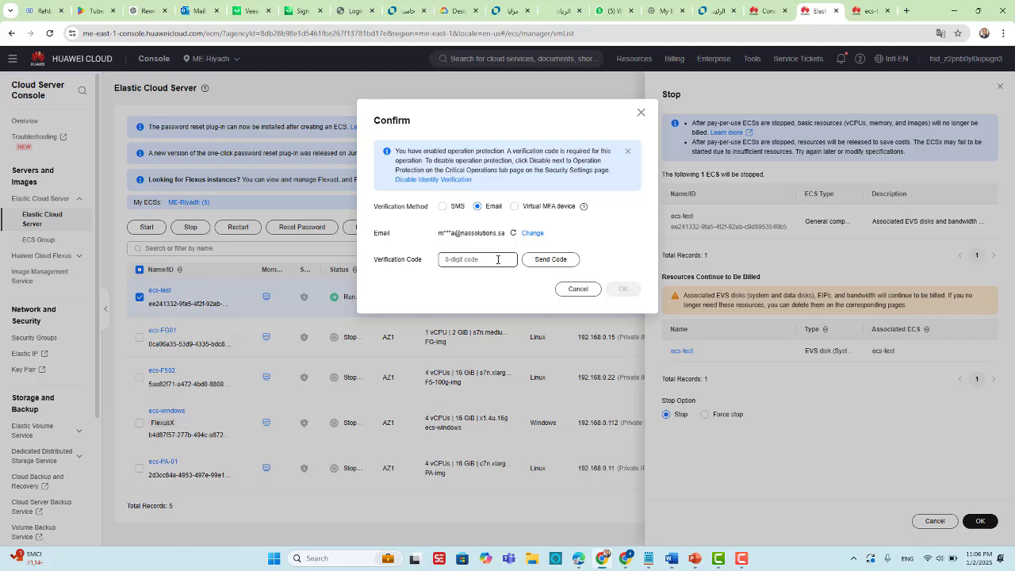
mouse_move(548, 260)
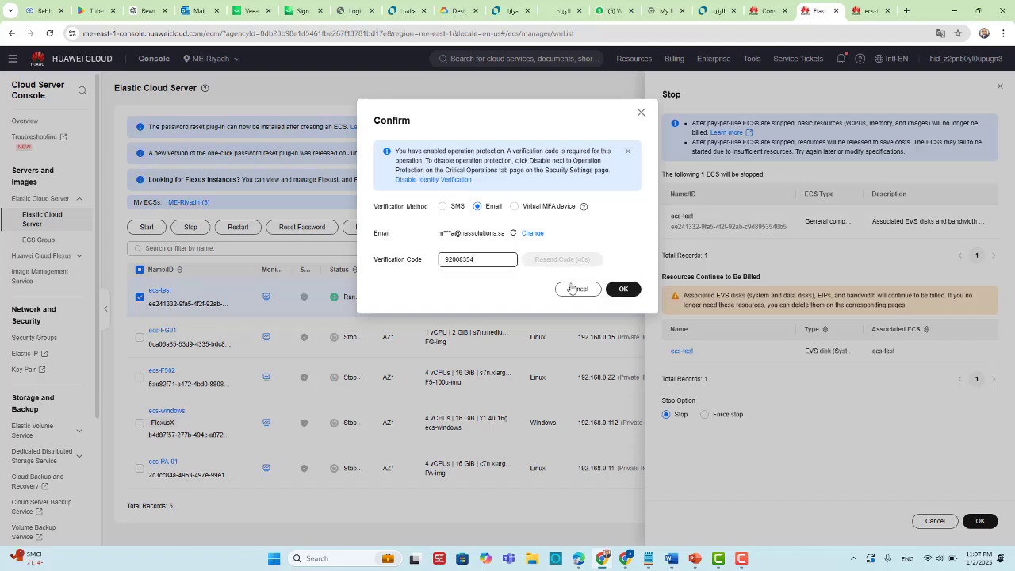
Confirm the emailed verification code so ecs-test enters the Stopping state
click(623, 288)
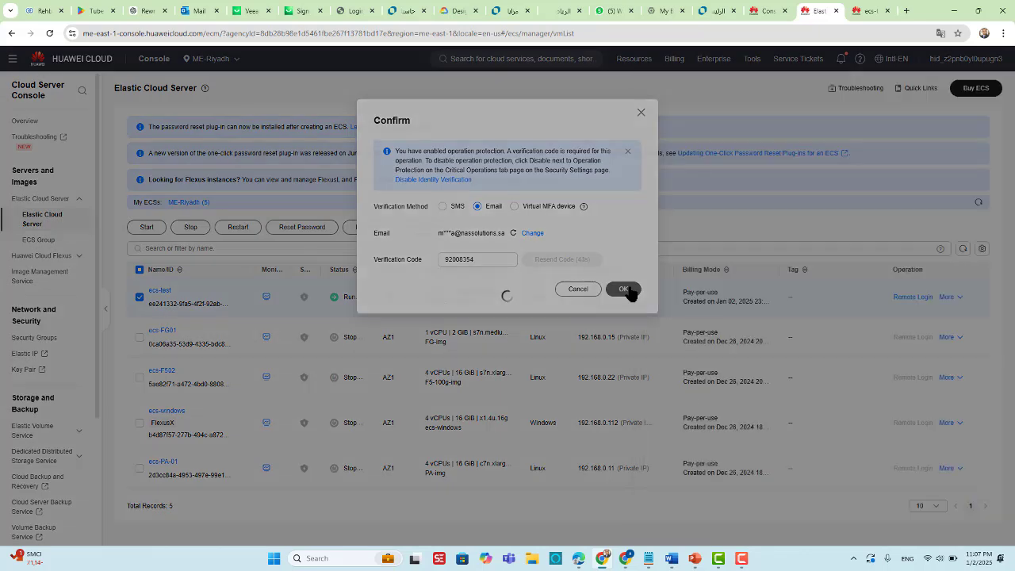
click(623, 289)
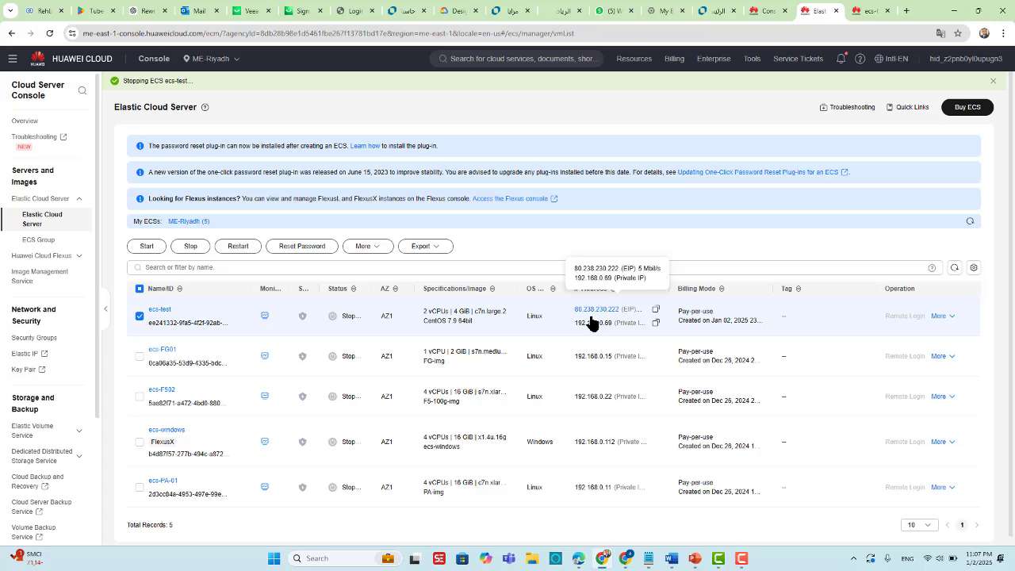
mouse_move(587, 254)
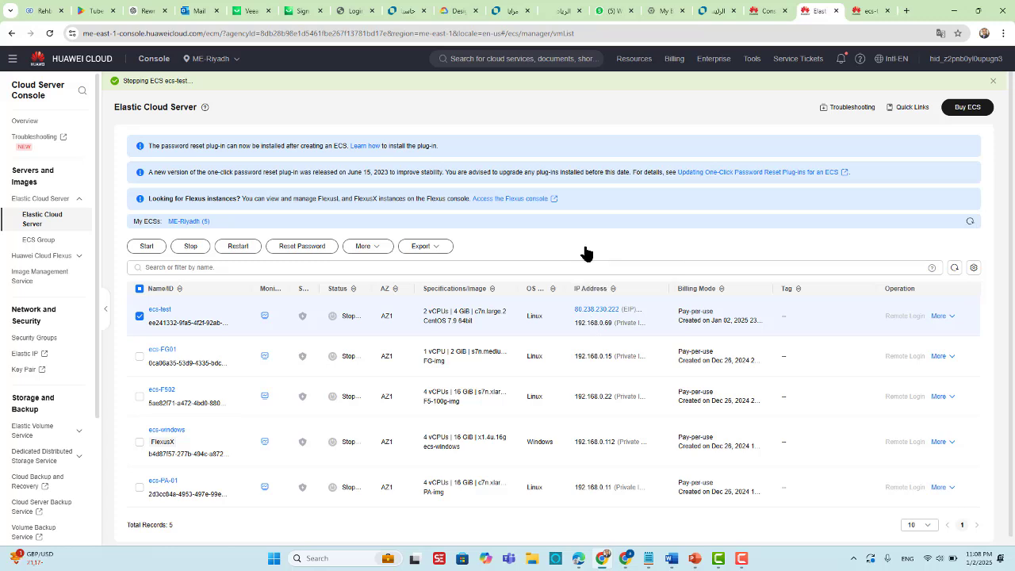